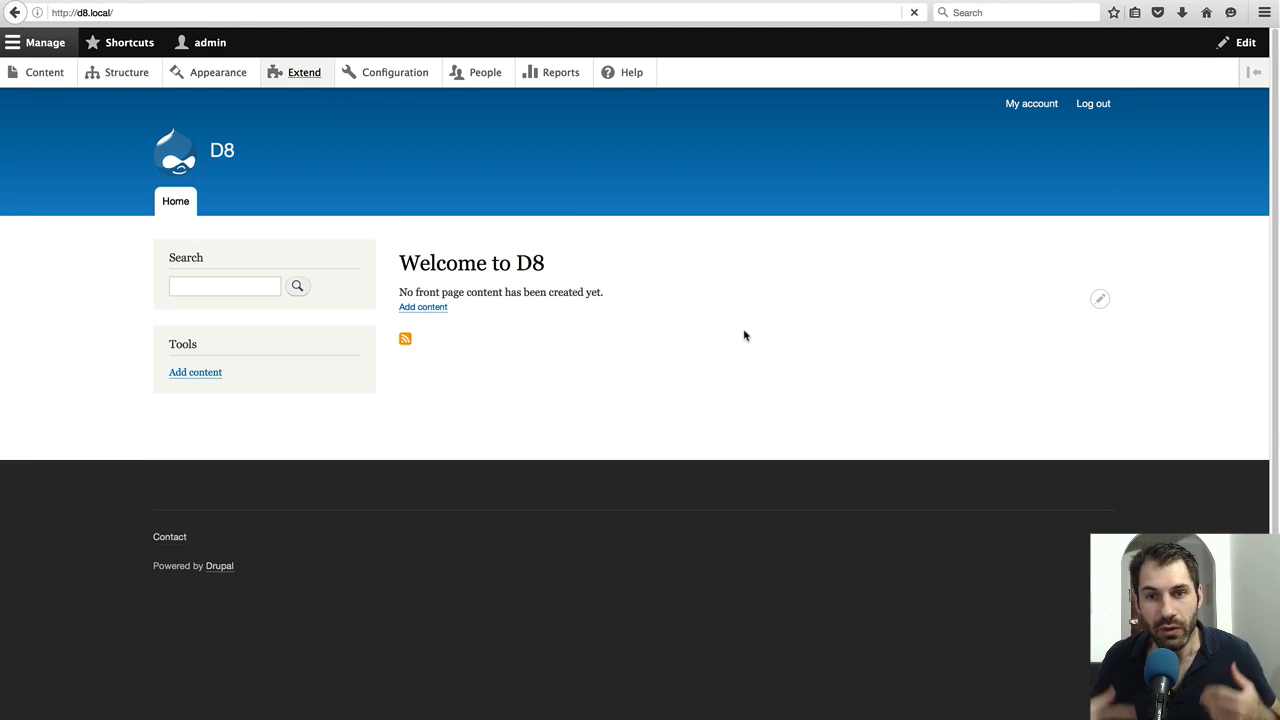
Step: Filter the Extend module list by 'devel' and confirm Devel Kint is enabled
{"action": "left_click", "coordinate": [304, 72]}
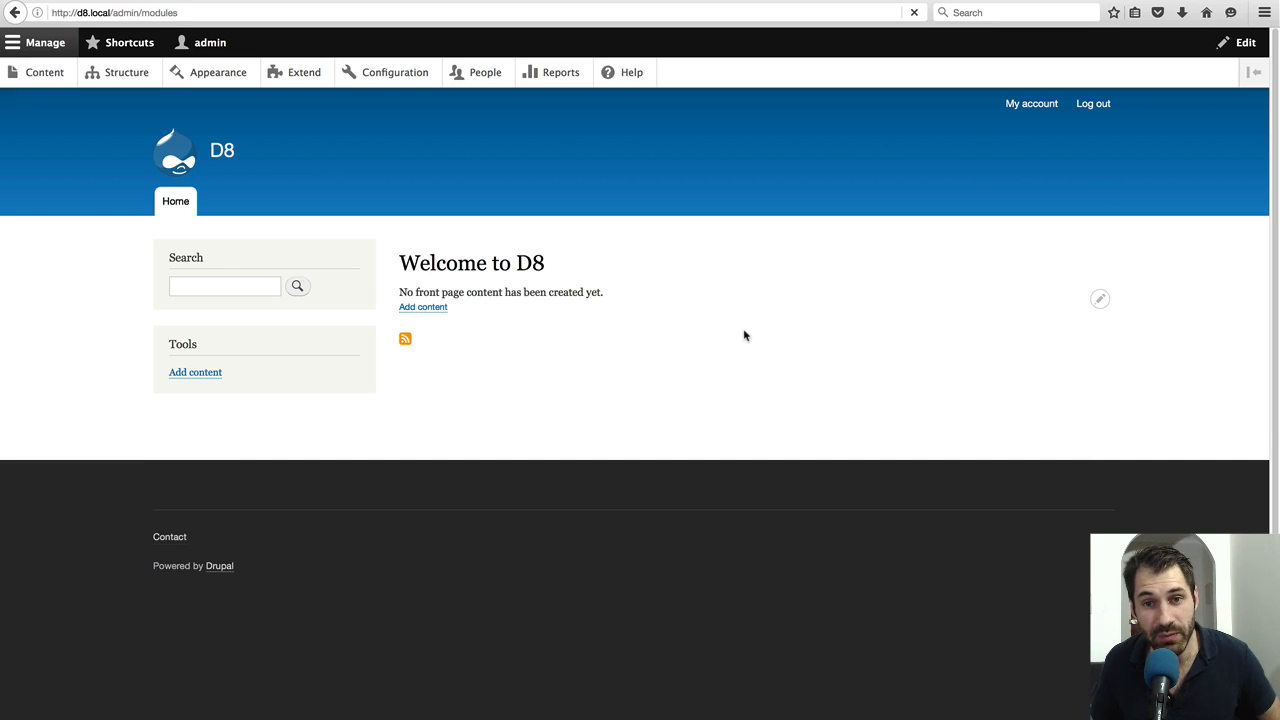
{"action": "left_click", "coordinate": [304, 72]}
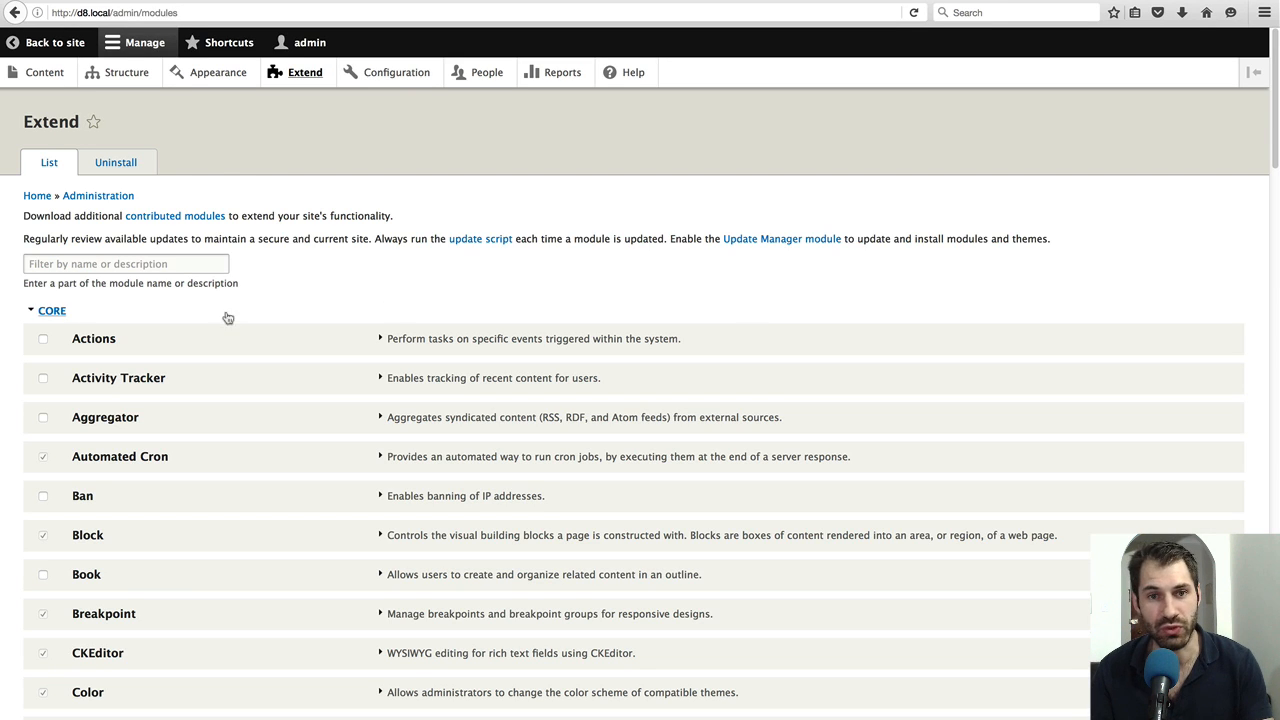
{"action": "type", "text": "devel"}
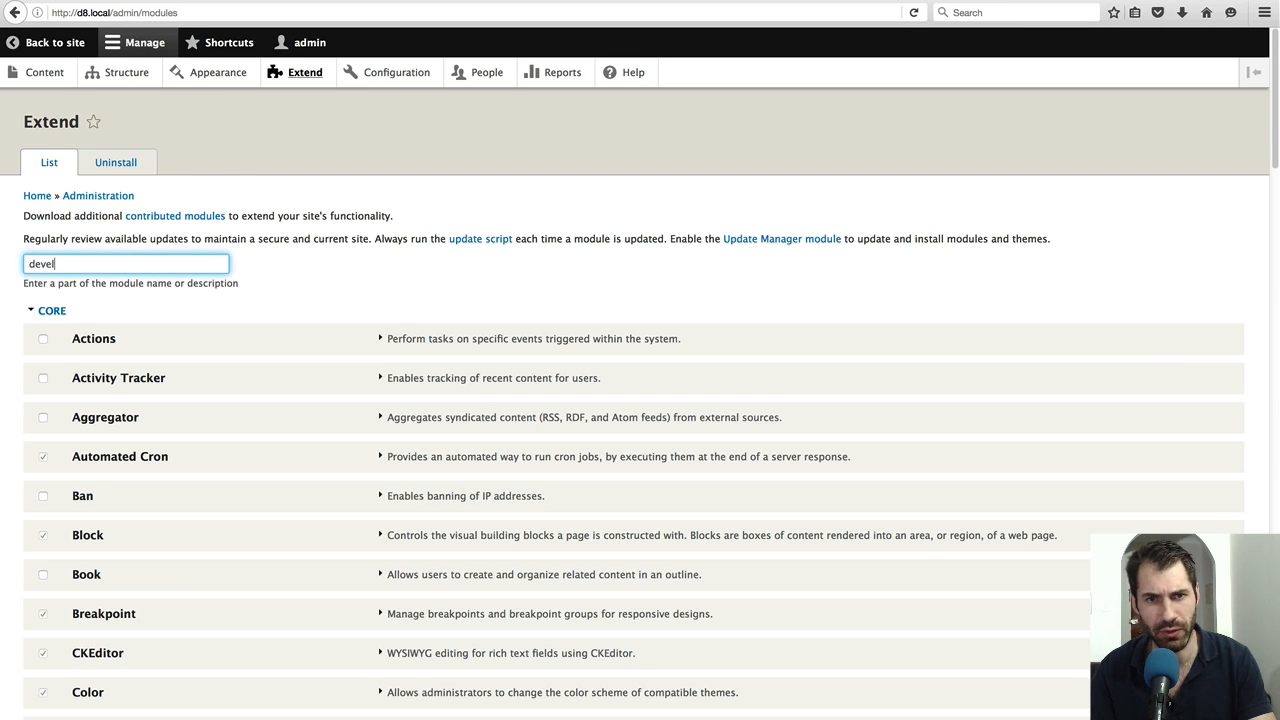
{"action": "type", "text": "devel"}
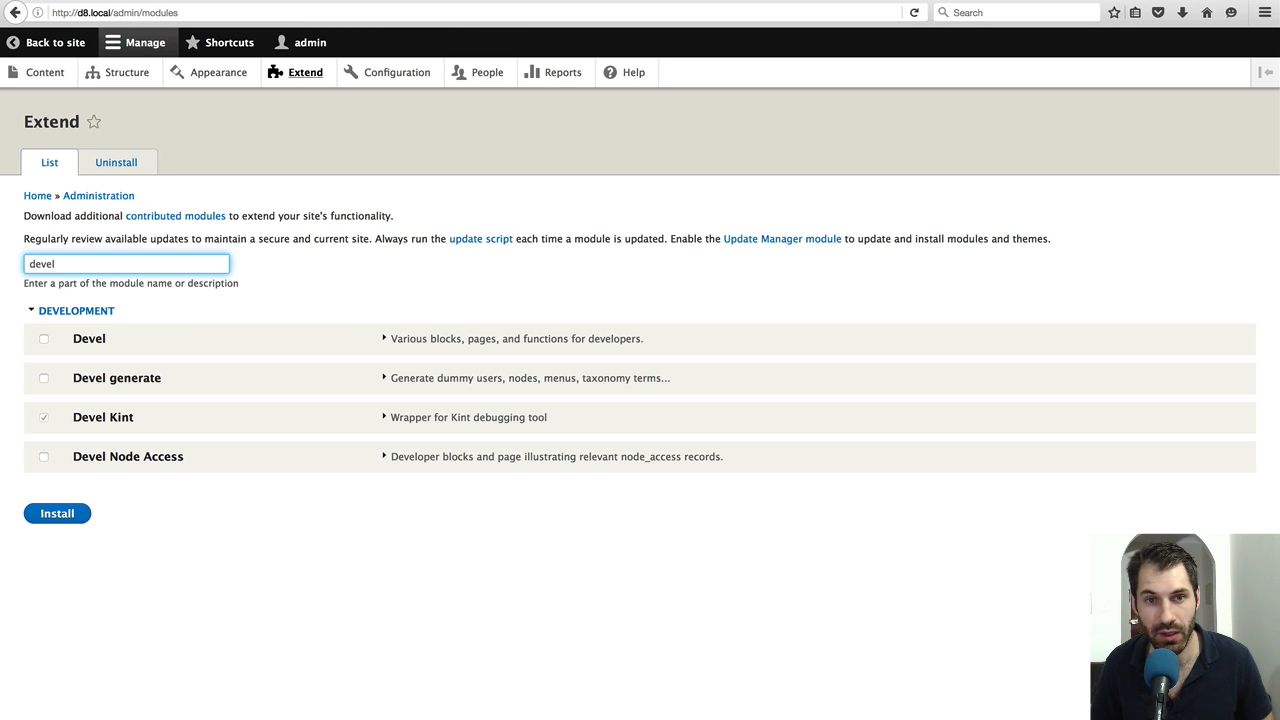
{"action": "left_click", "coordinate": [124, 264]}
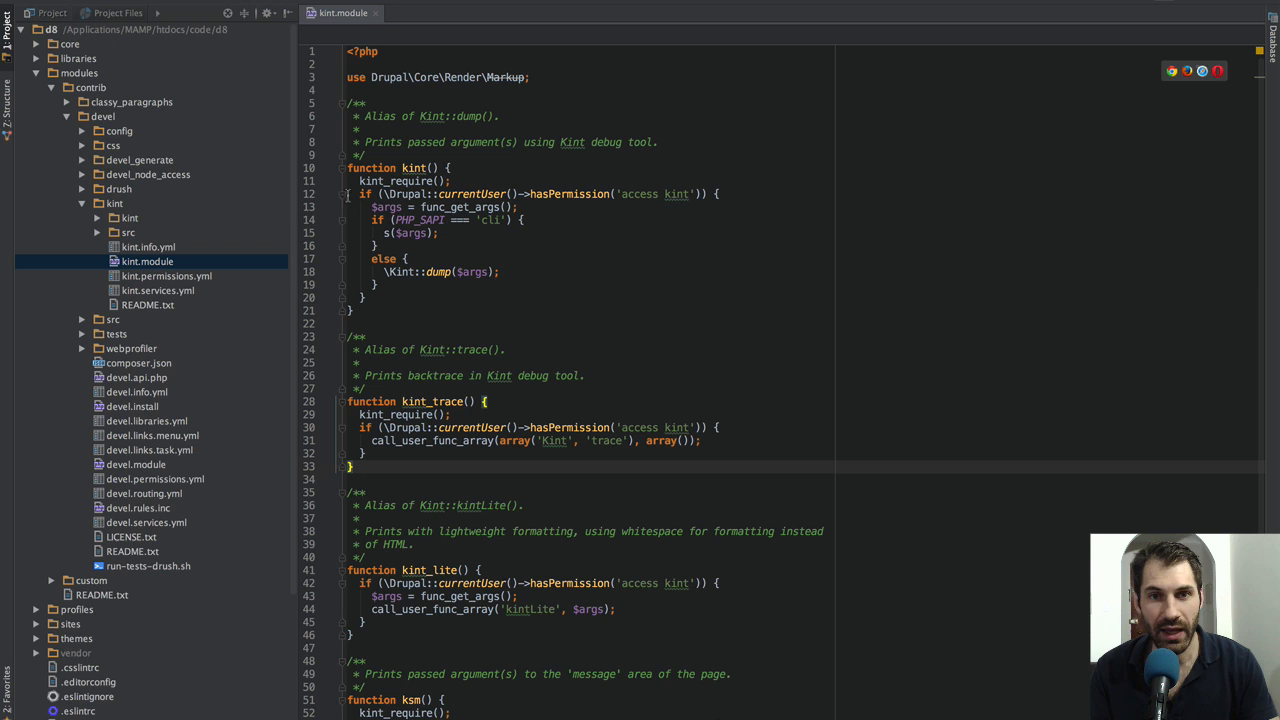
Step: Locate core/themes/bartik/bartik.theme in the Project tree and open it for editing
{"action": "left_click", "coordinate": [70, 44]}
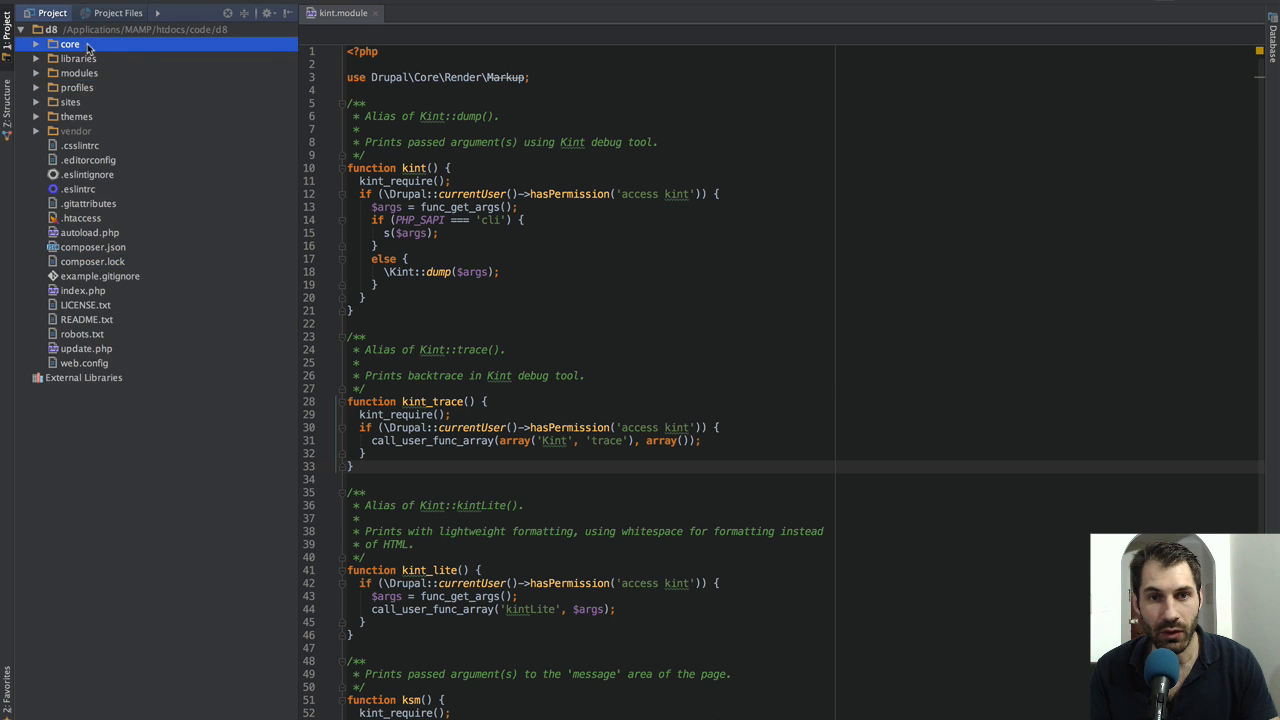
{"action": "left_click", "coordinate": [36, 44]}
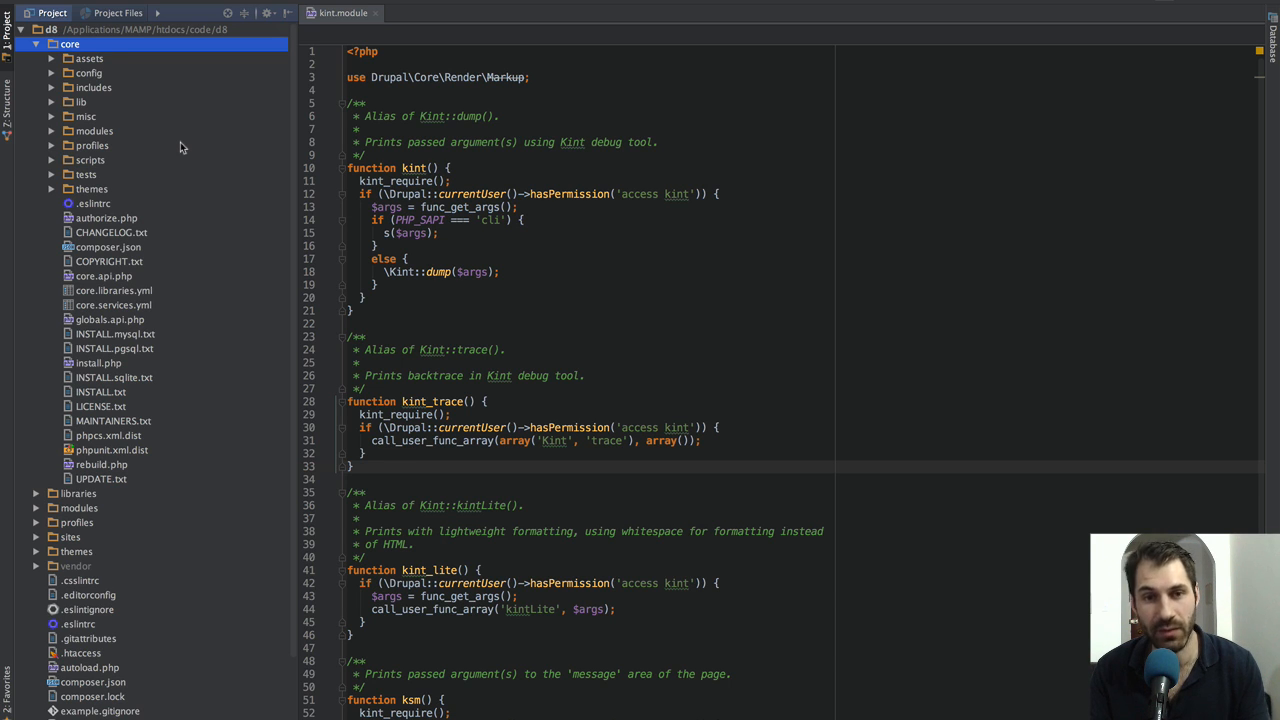
{"action": "left_click", "coordinate": [92, 188]}
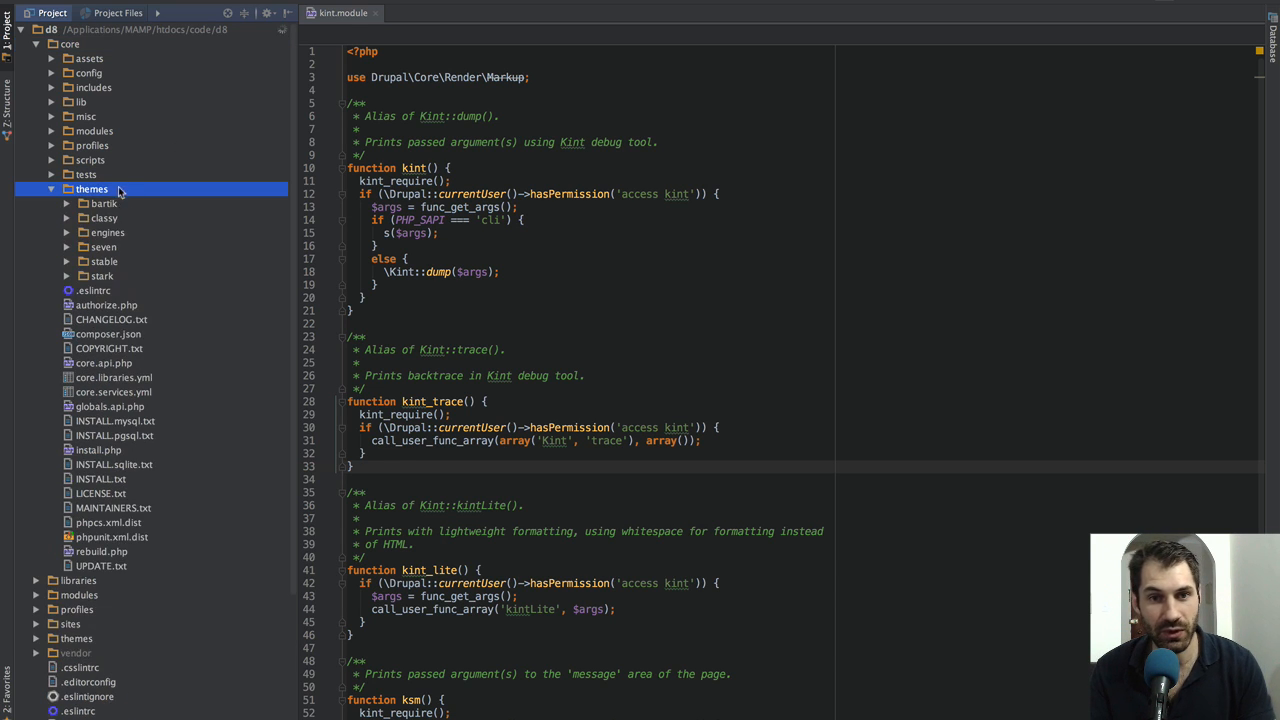
{"action": "left_click", "coordinate": [104, 204]}
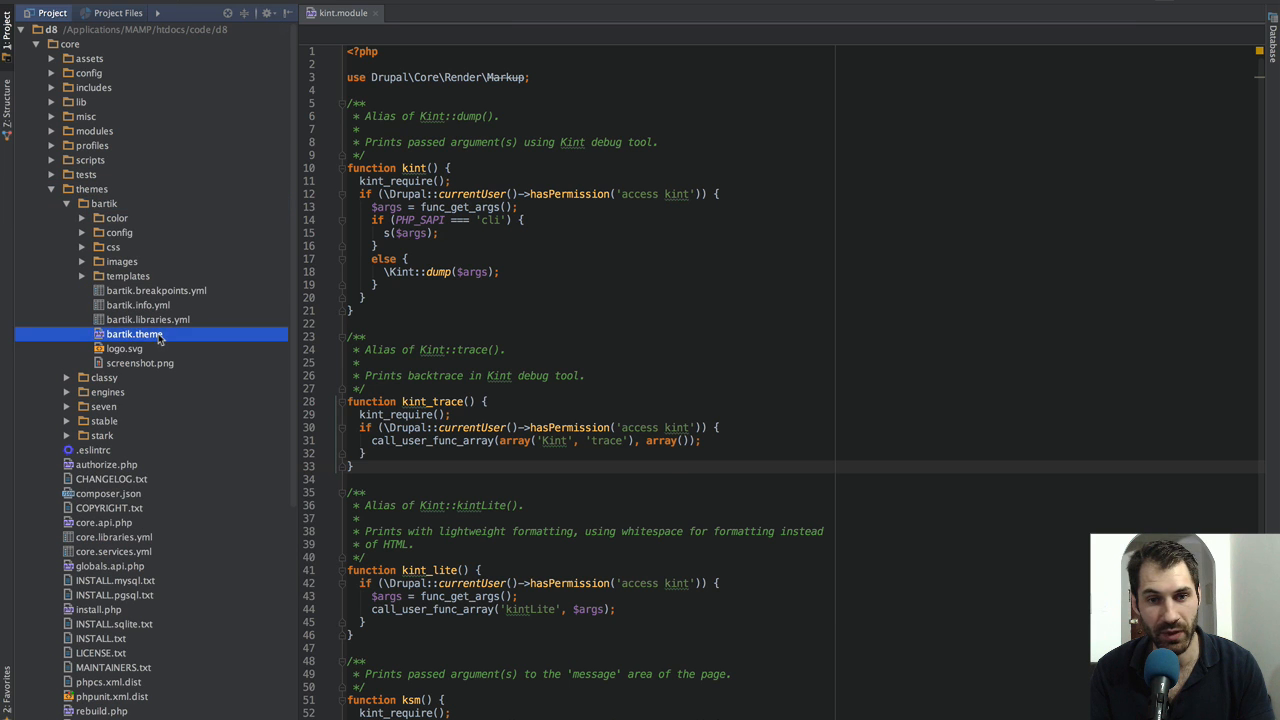
{"action": "double_click", "coordinate": [136, 334]}
{"action": "type", "text": "kint"}
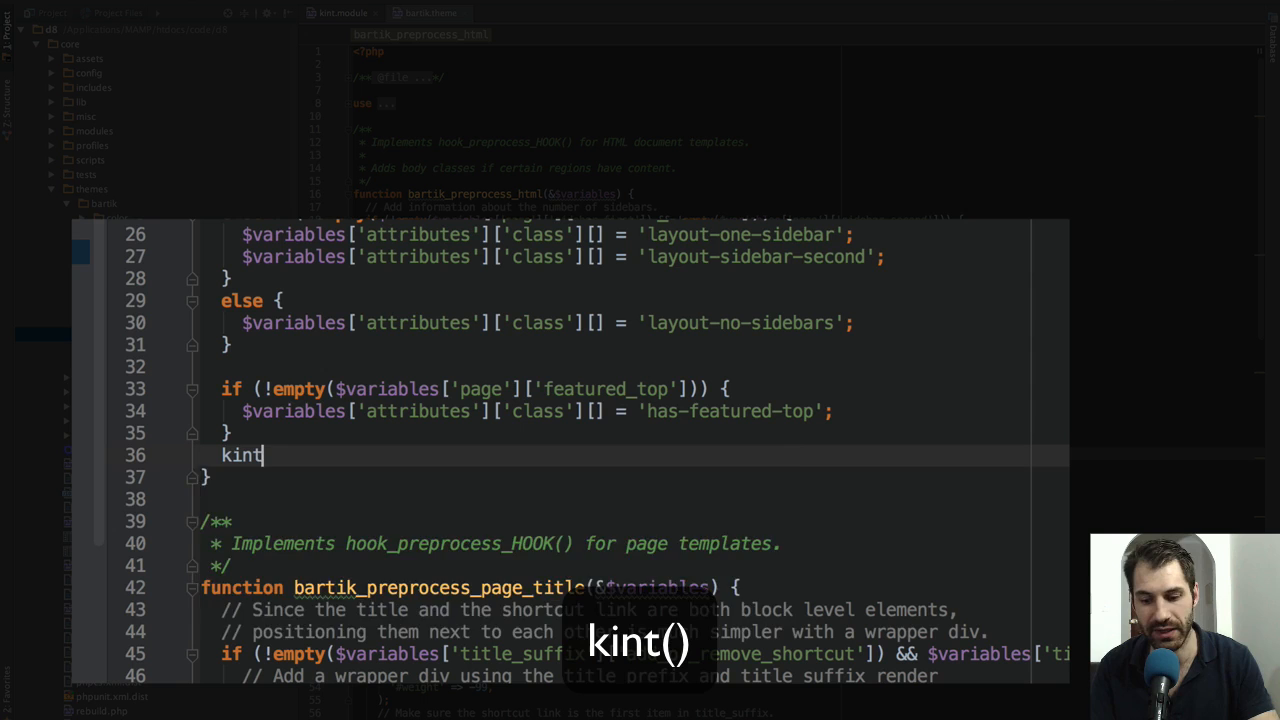
Step: Add kint($variables); at the end of bartik_preprocess_html
{"action": "type", "text": "($);"}
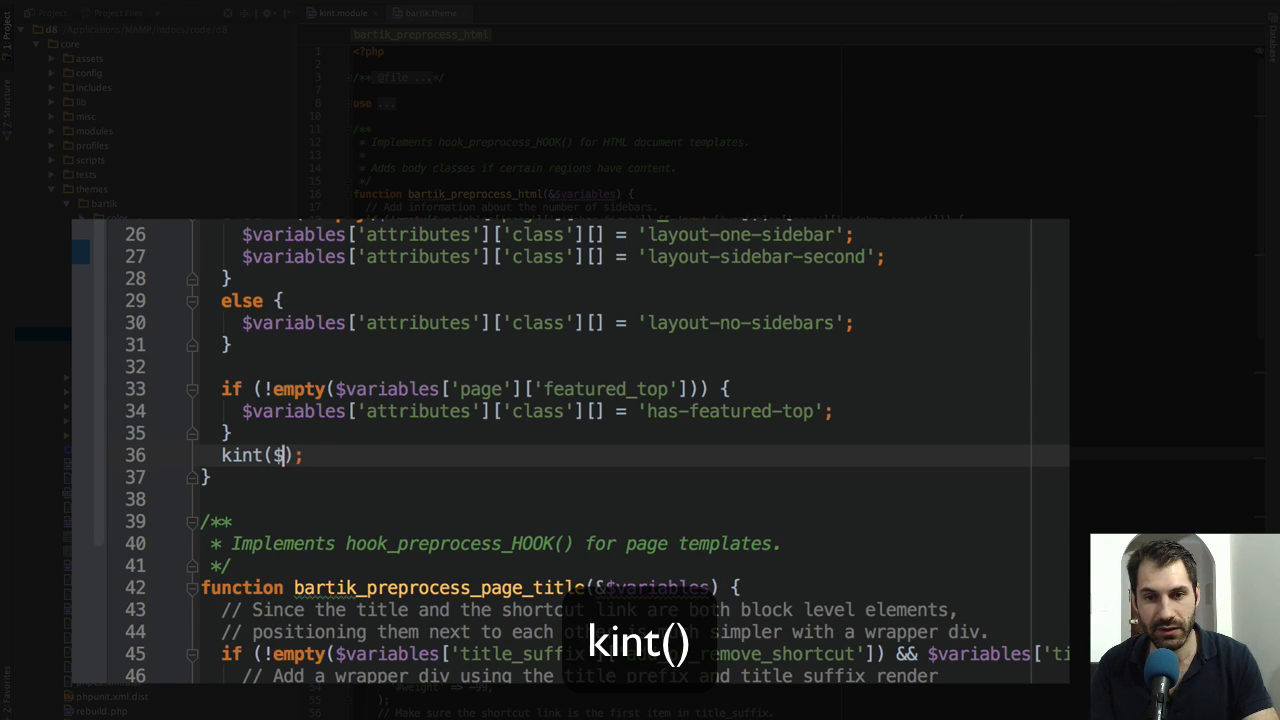
{"action": "type", "text": "variables"}
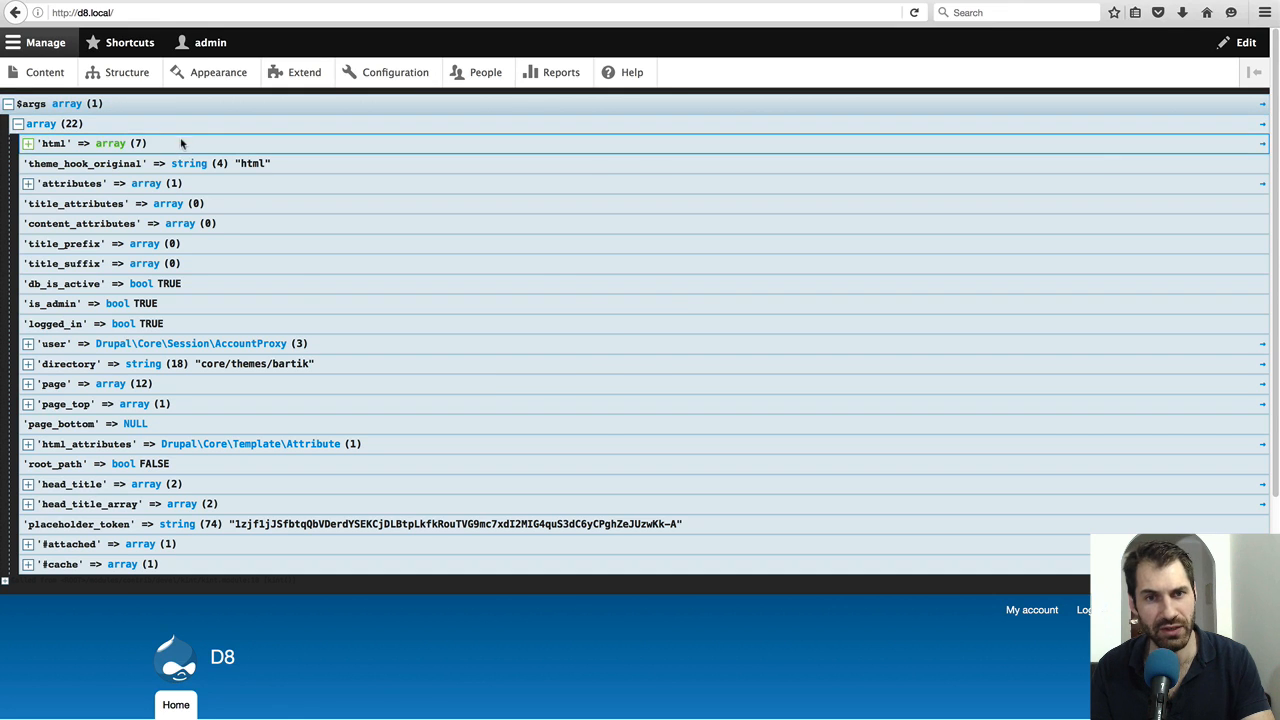
Step: Expand the html variable, then html_attributes to view its available Attribute methods
{"action": "left_click", "coordinate": [28, 144]}
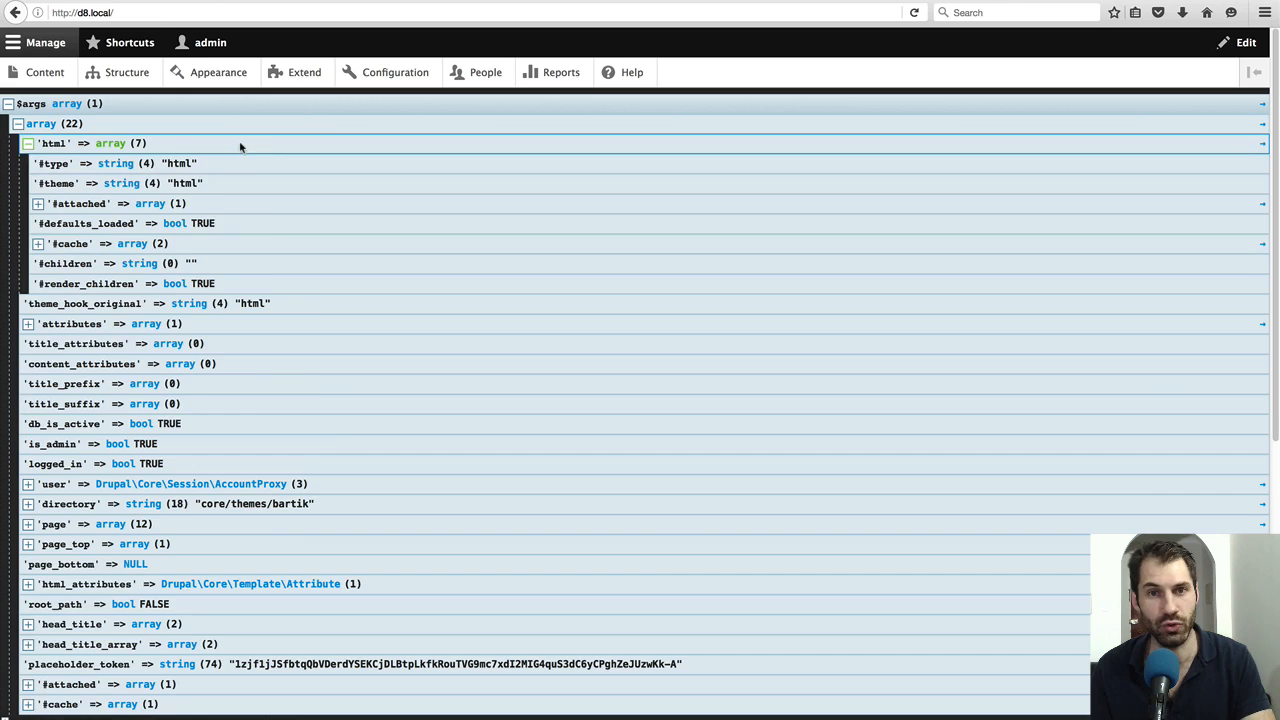
{"action": "left_click", "coordinate": [28, 144]}
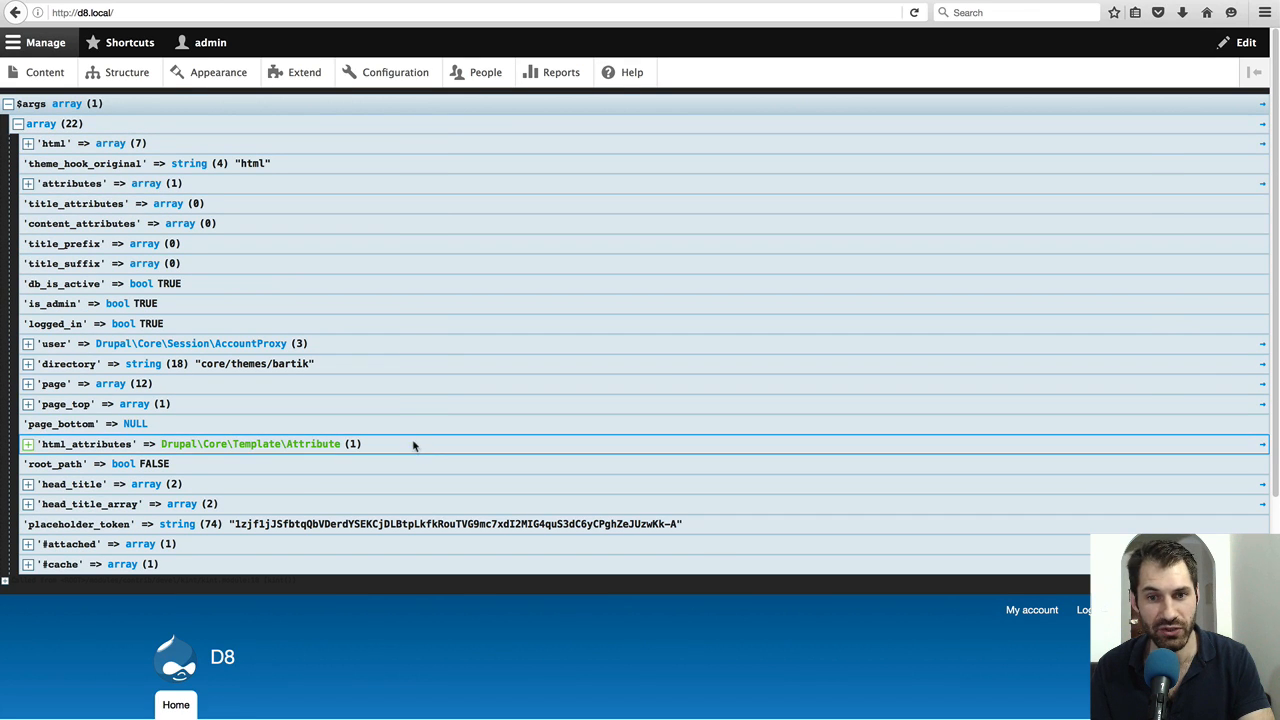
{"action": "left_click", "coordinate": [28, 444]}
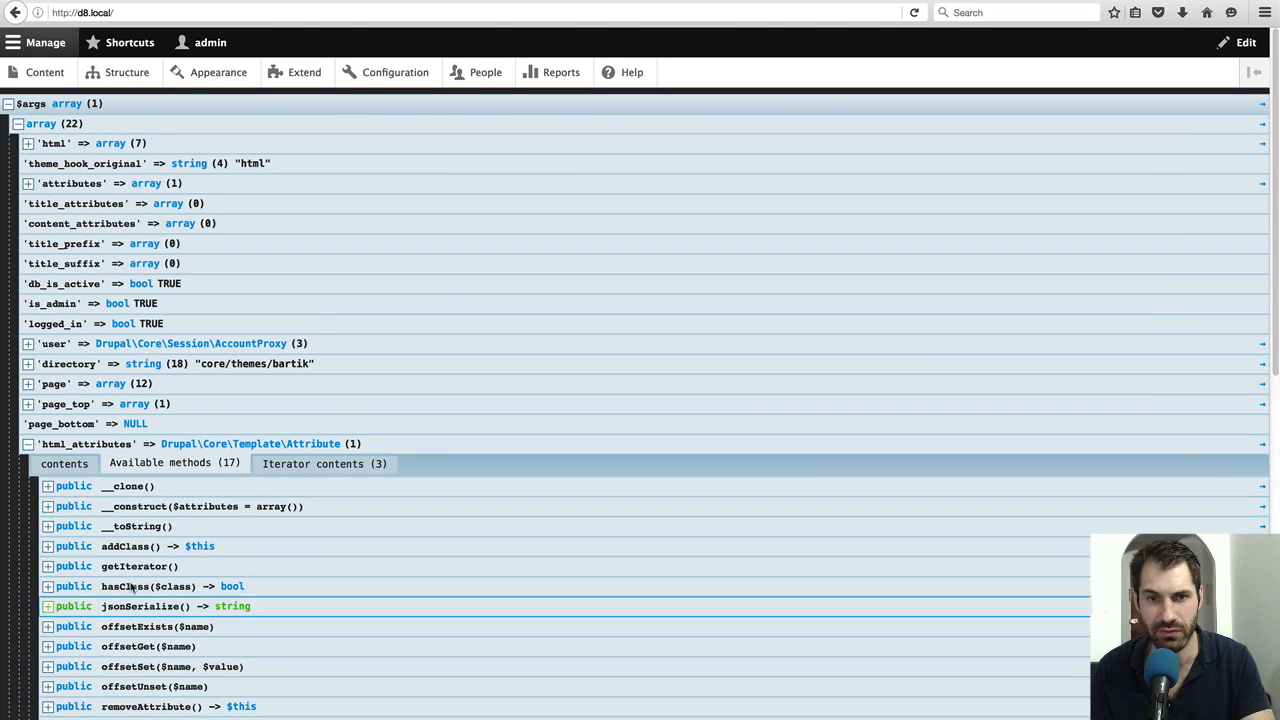
{"action": "scroll", "scroll_direction": "down", "scroll_amount": 3}
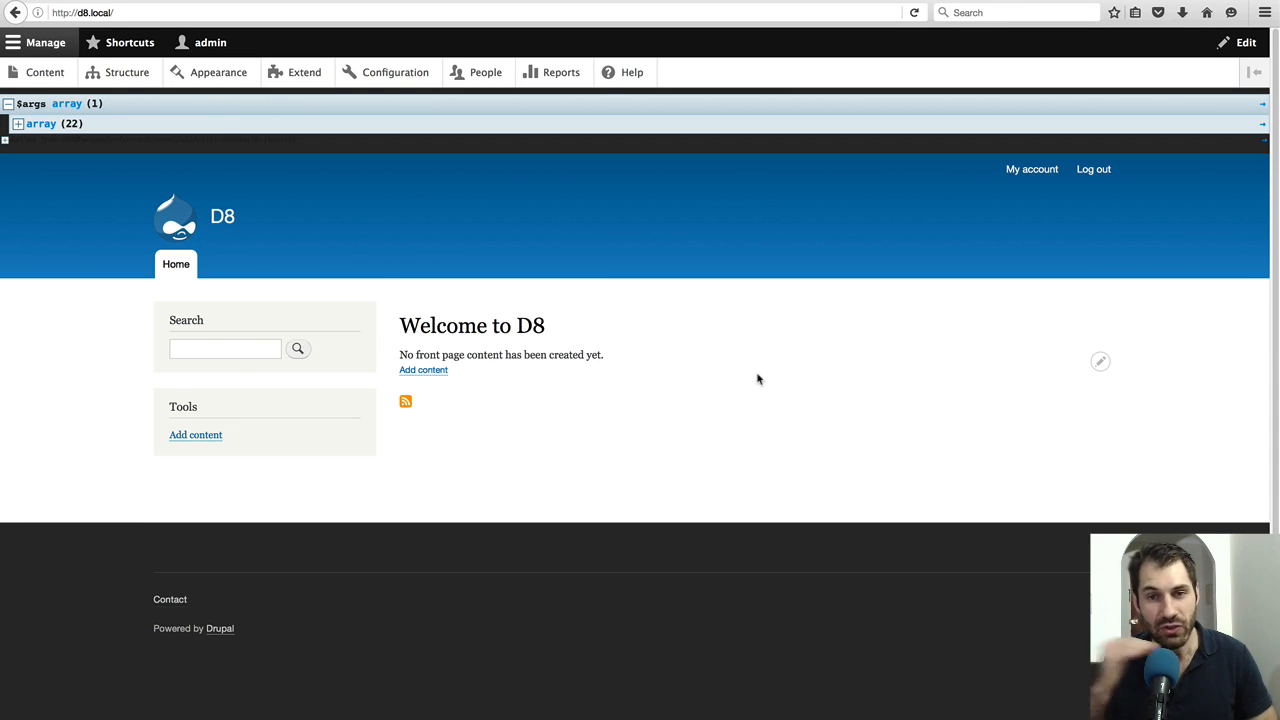
{"action": "right_click", "coordinate": [756, 380]}
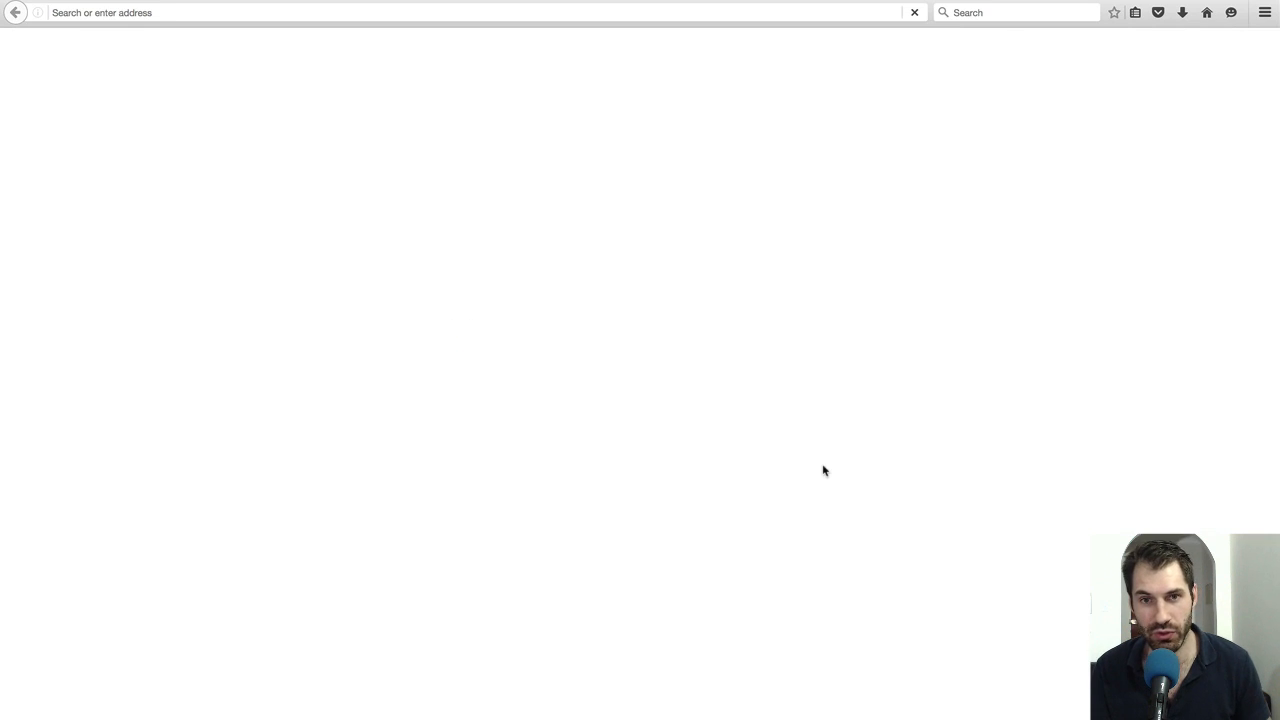
{"action": "type", "text": "view-source:http://d8.local/"}
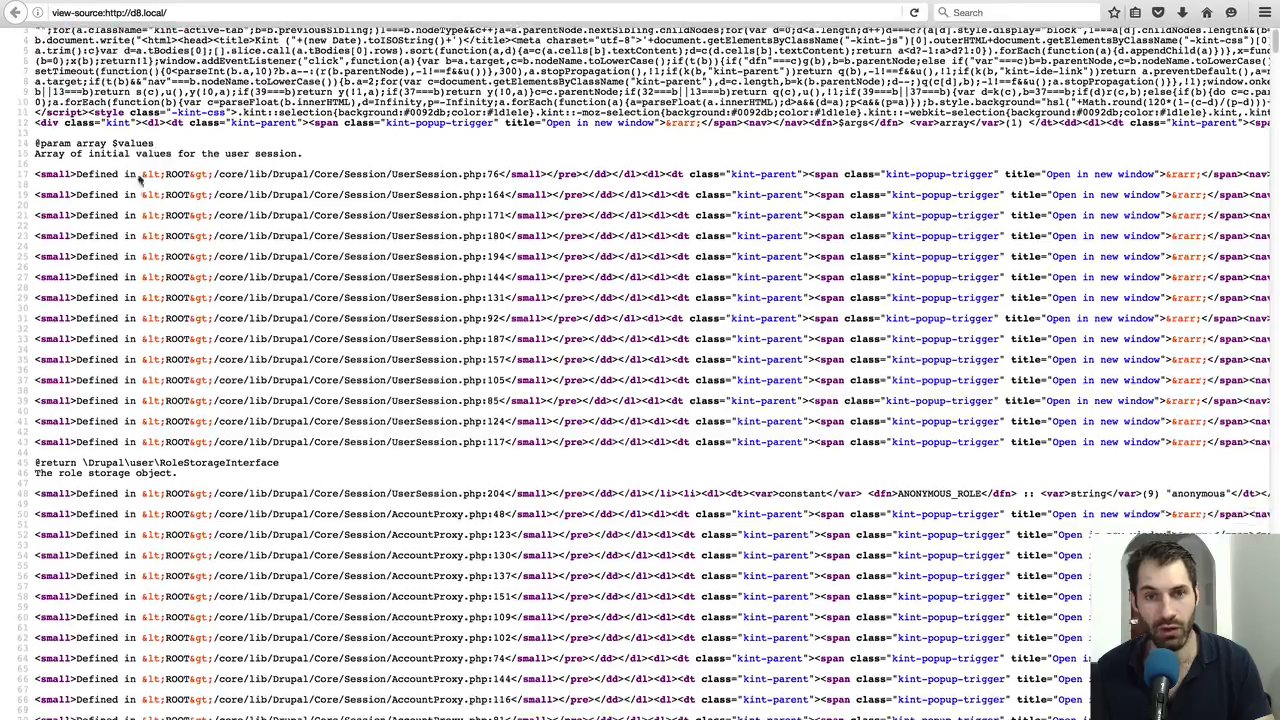
{"action": "scroll", "scroll_direction": "down", "scroll_amount": 3}
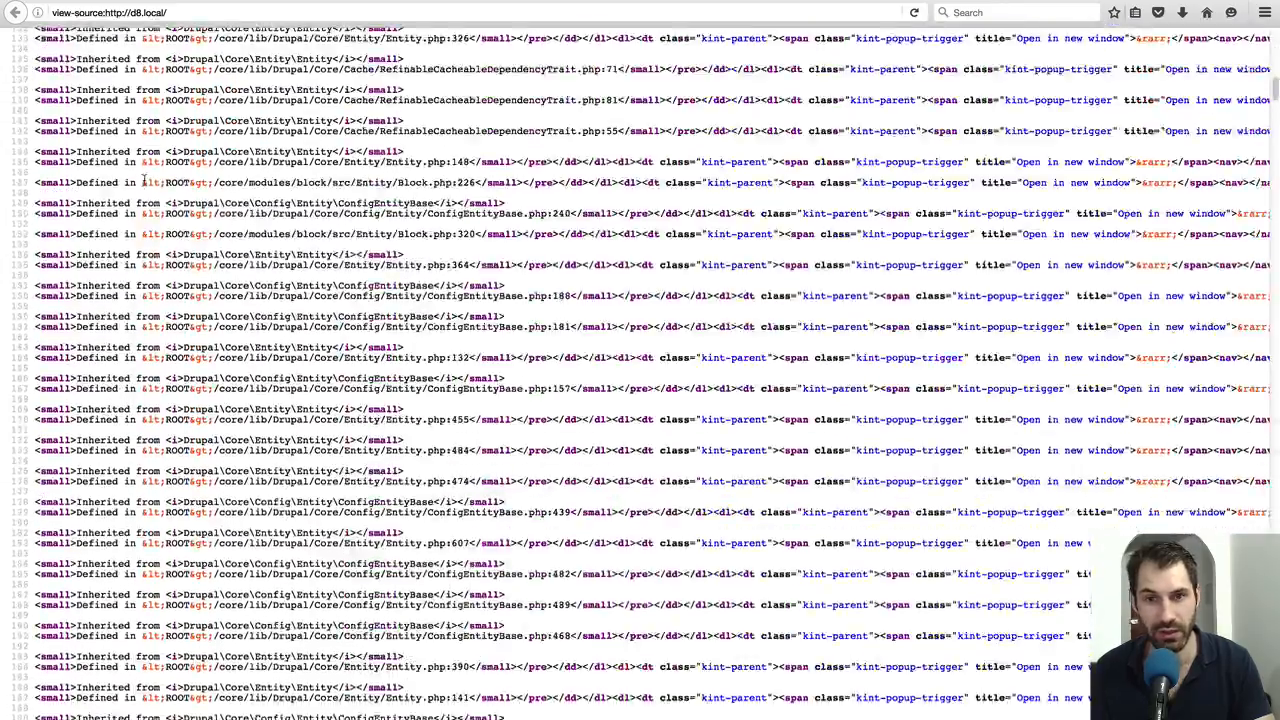
{"action": "scroll", "scroll_direction": "down", "scroll_amount": 3}
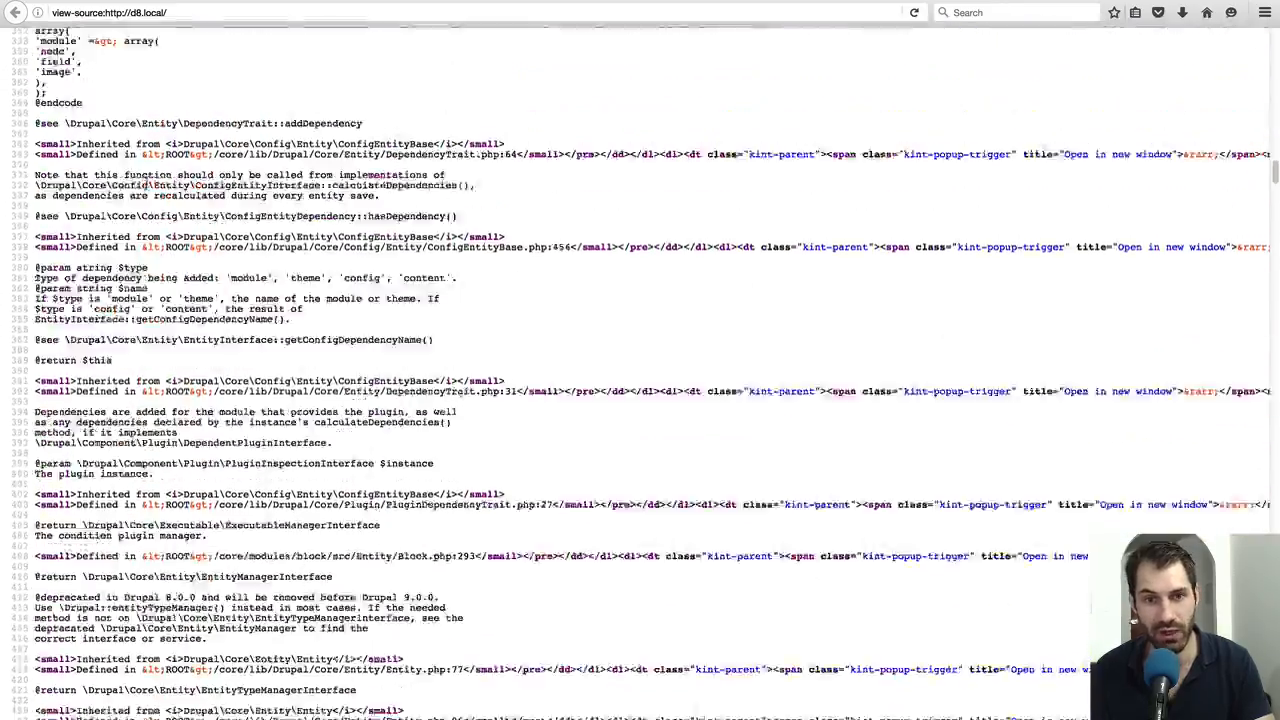
{"action": "scroll", "scroll_direction": "down", "scroll_amount": 3}
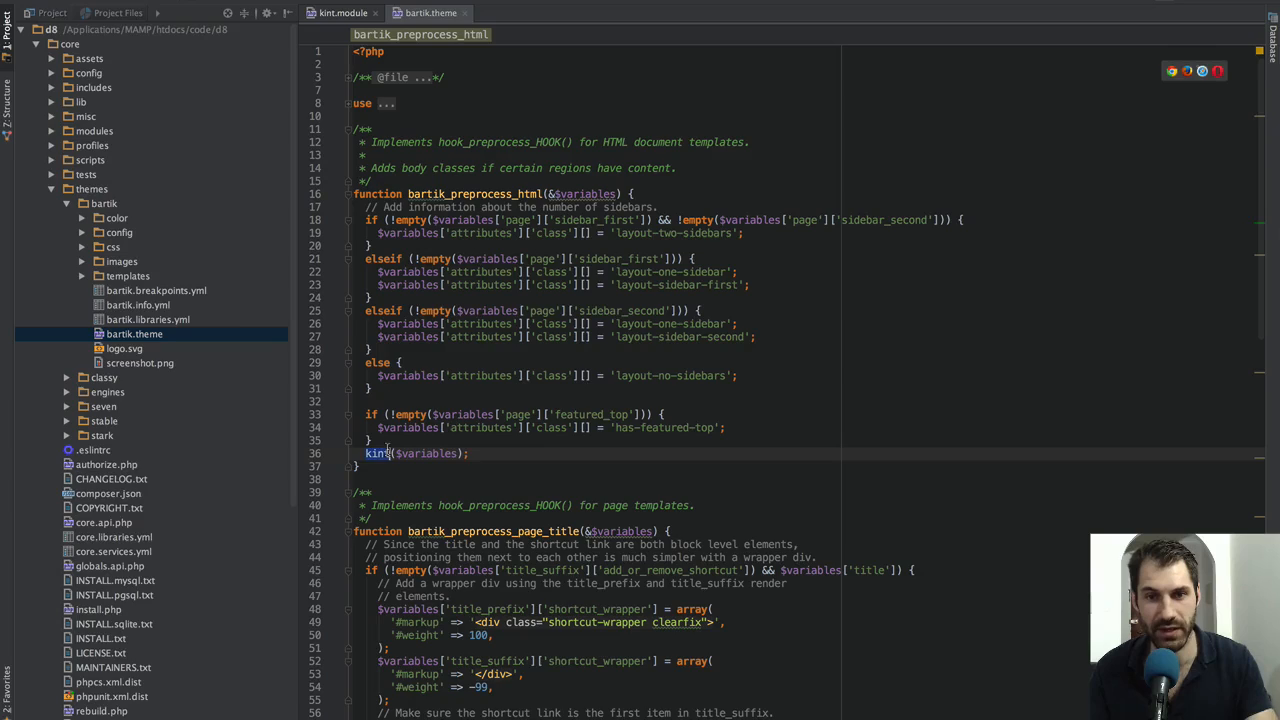
Step: Replace the kint() call with ksm() so the dump prints into the message area
{"action": "type", "text": "ks"}
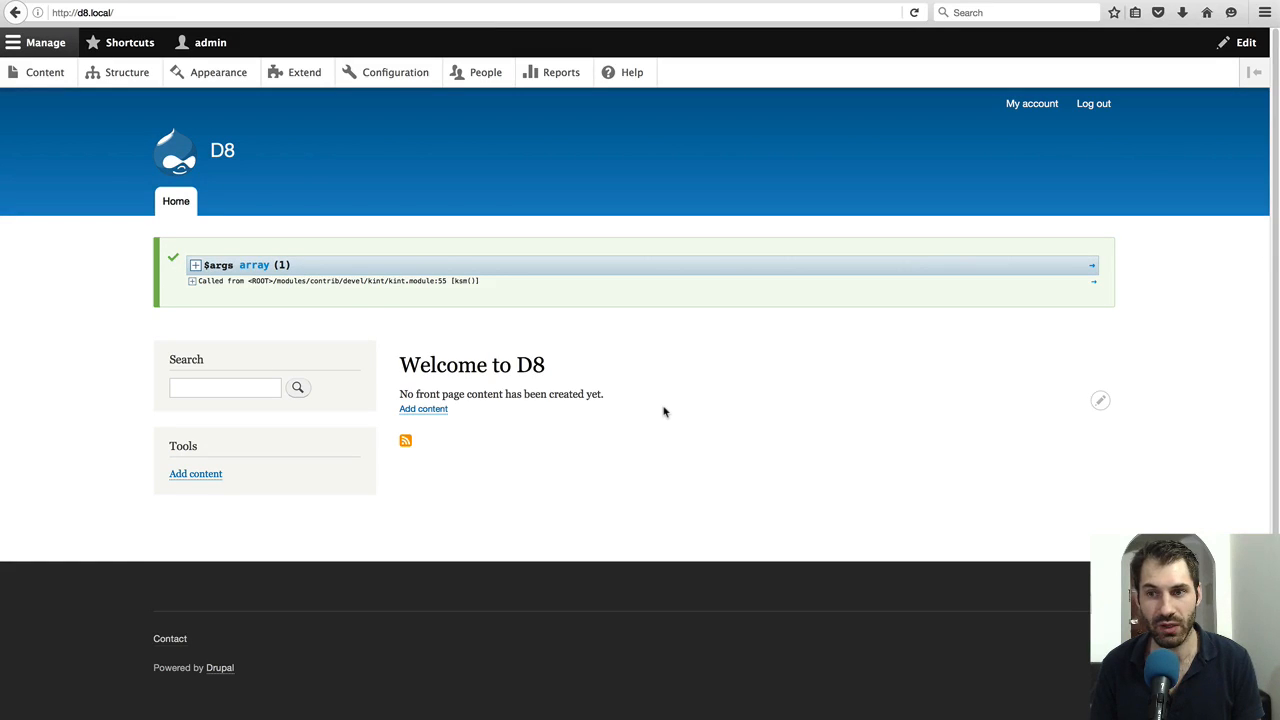
{"action": "mouse_move", "coordinate": [284, 264]}
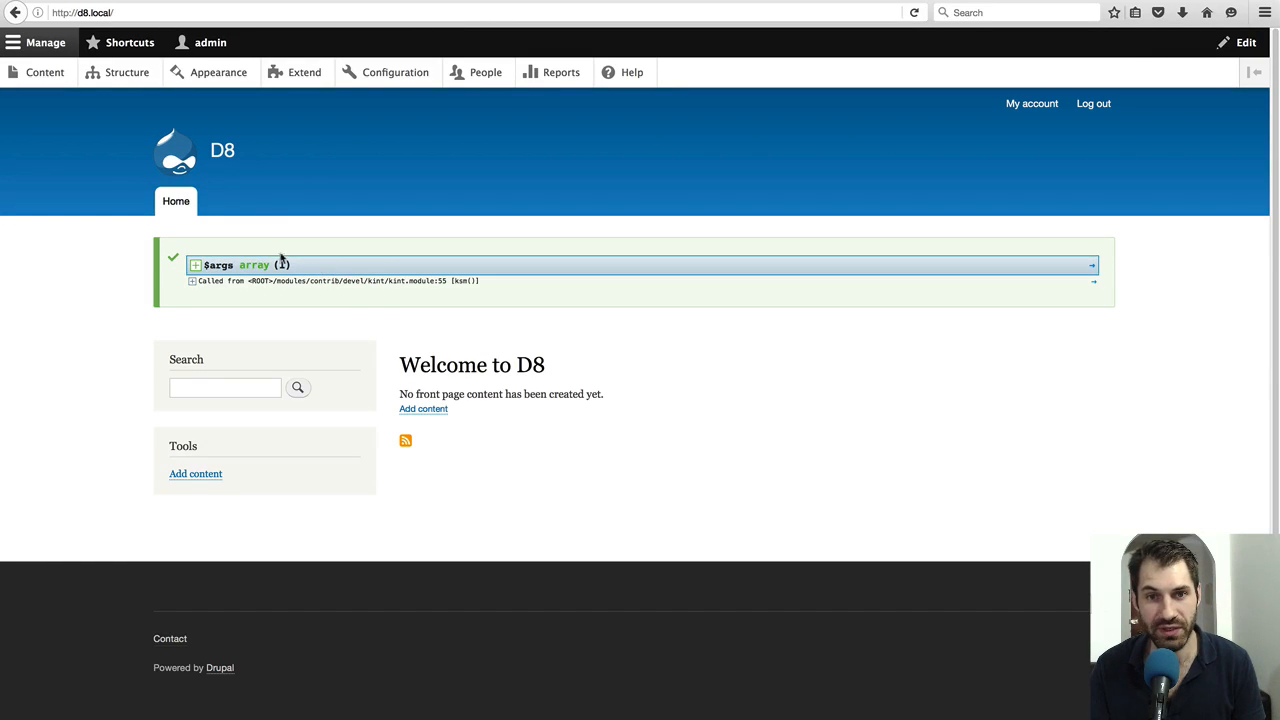
{"action": "mouse_move", "coordinate": [336, 272]}
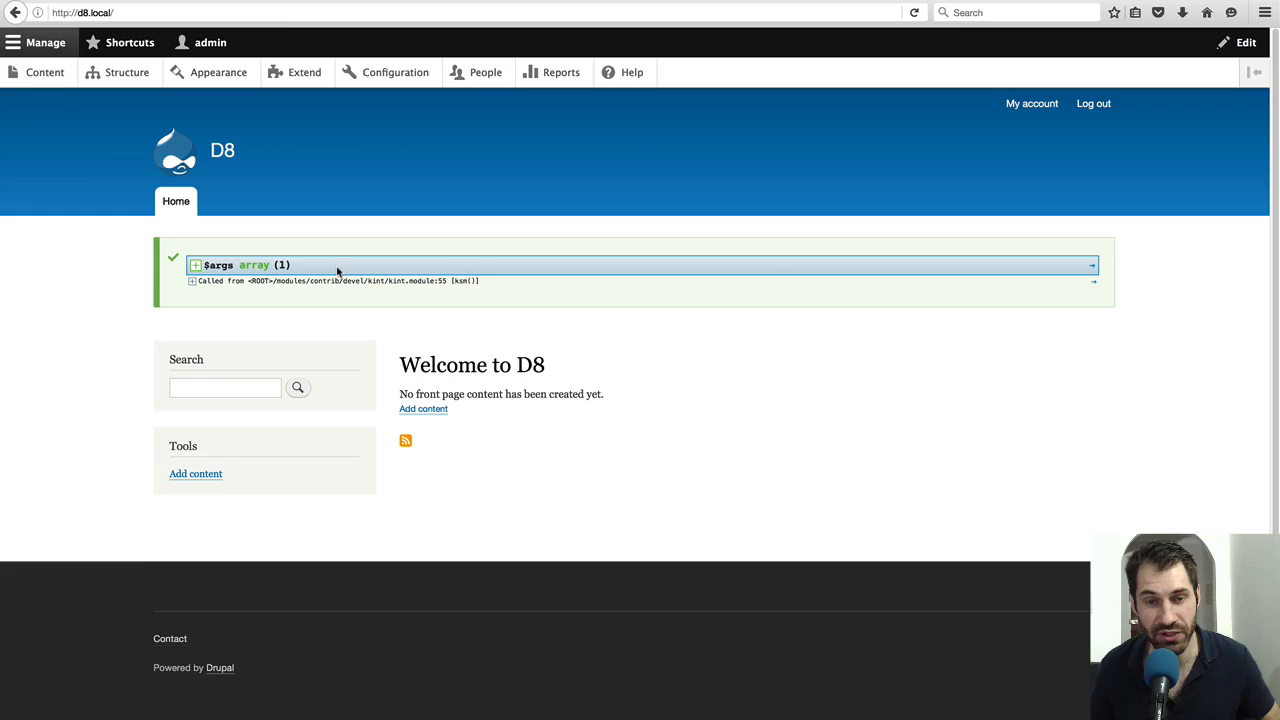
Step: Expand the $args dump, inspect the user AccountProxy entry, then collapse user and html
{"action": "left_click", "coordinate": [196, 264]}
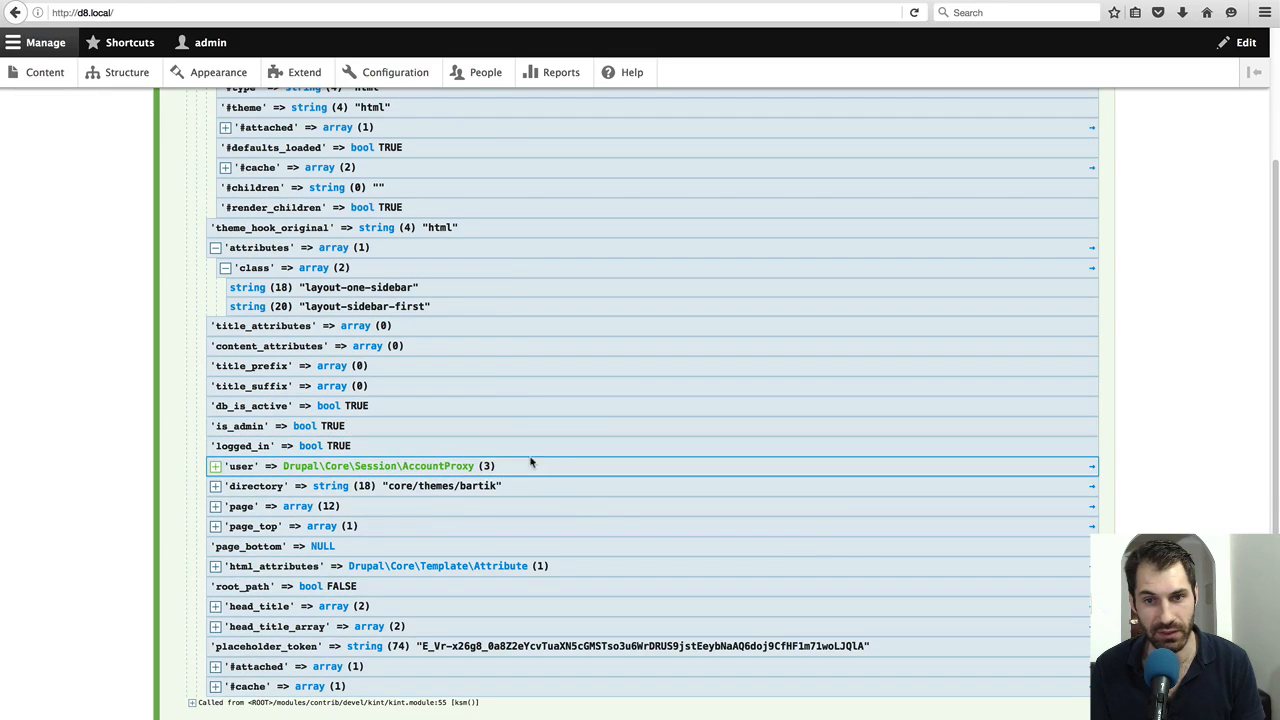
{"action": "left_click", "coordinate": [216, 466]}
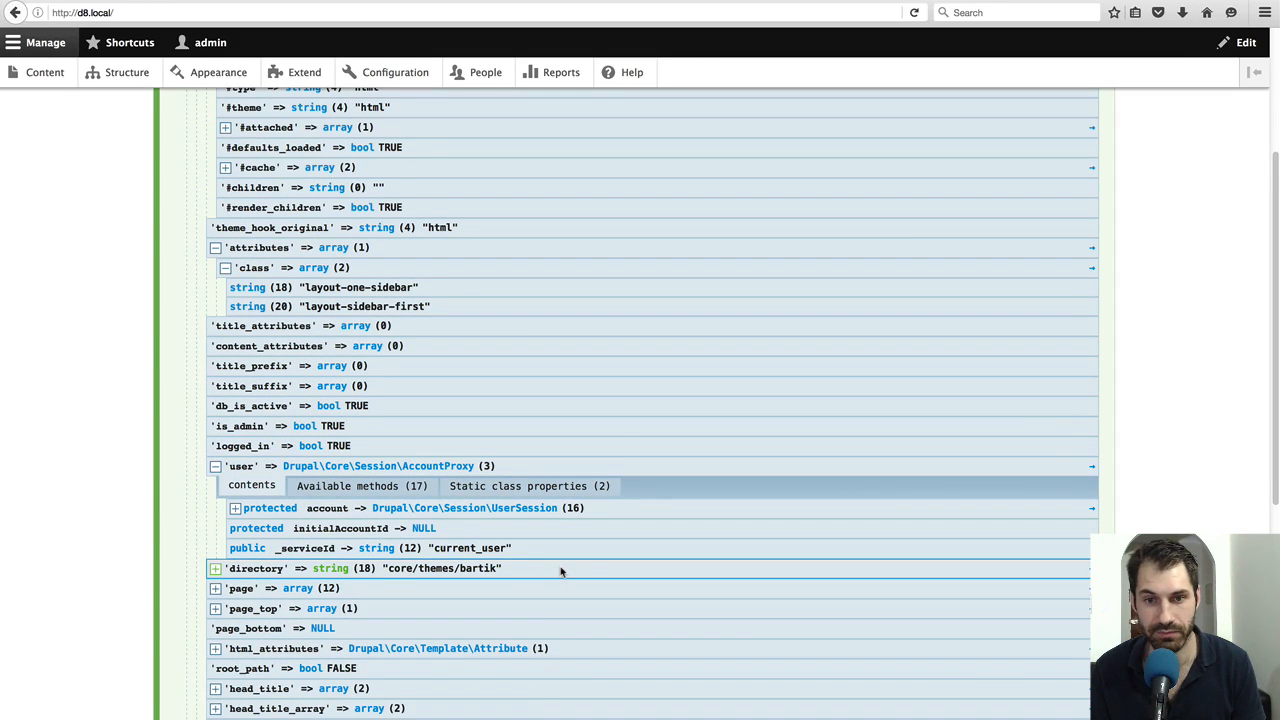
{"action": "left_click", "coordinate": [216, 568]}
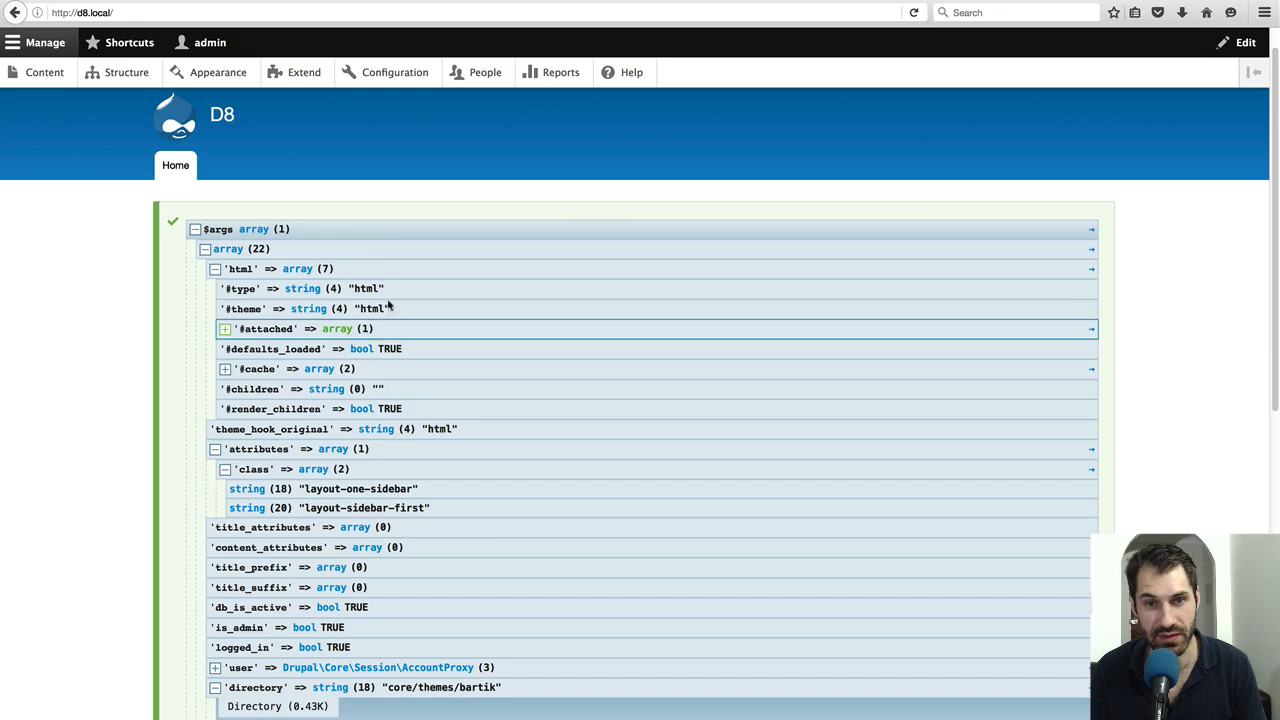
{"action": "left_click", "coordinate": [216, 268]}
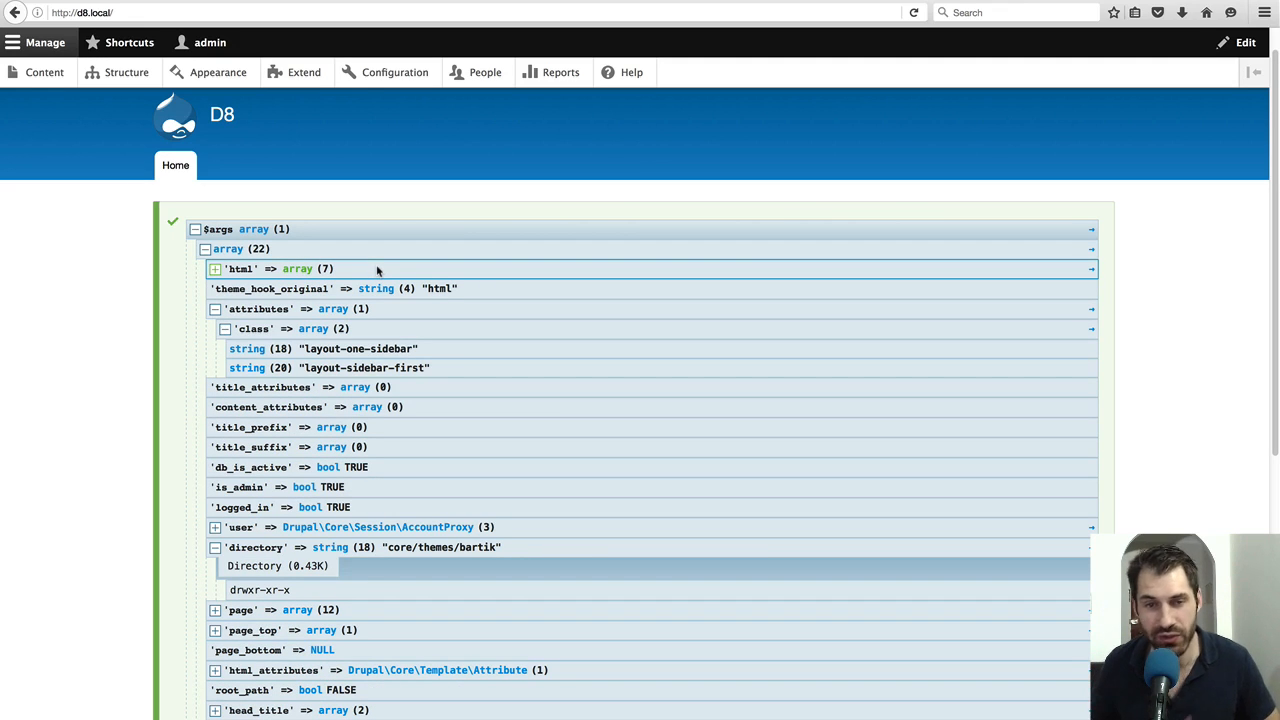
{"action": "left_click", "coordinate": [218, 228]}
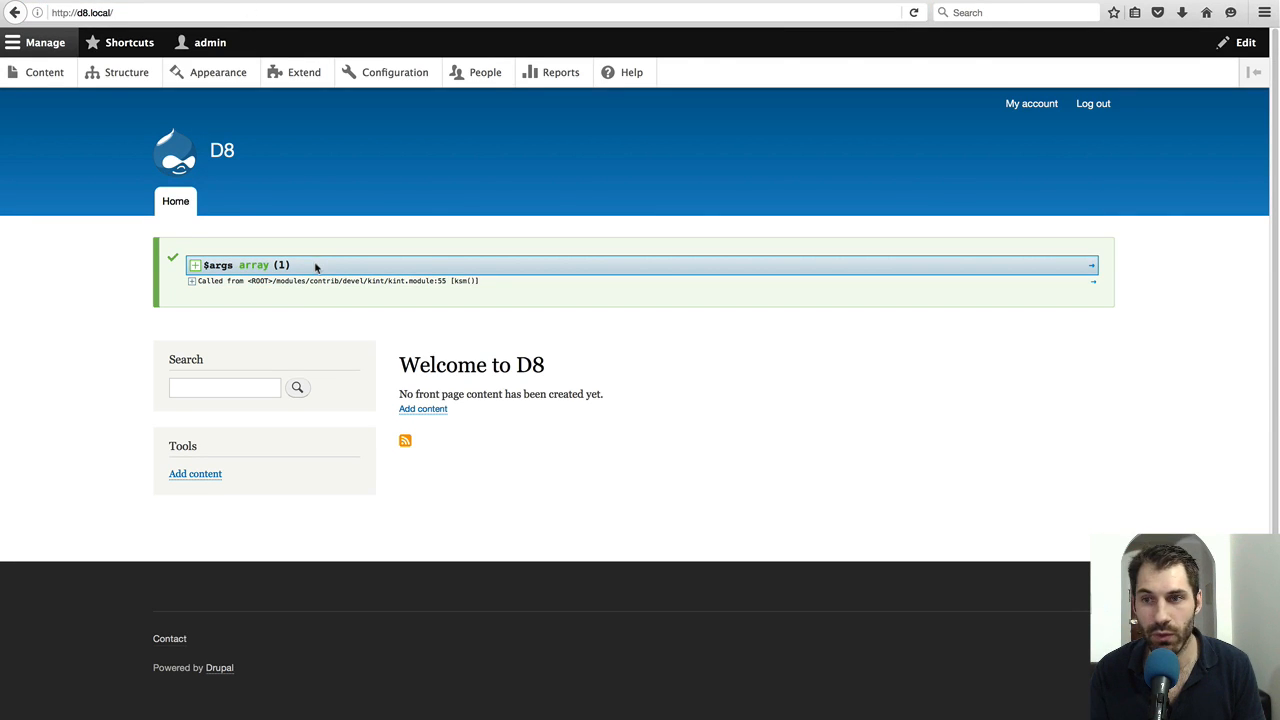
Step: Expand $args and the html entry with its nested attachments and cache values, then collapse html
{"action": "left_click", "coordinate": [196, 264]}
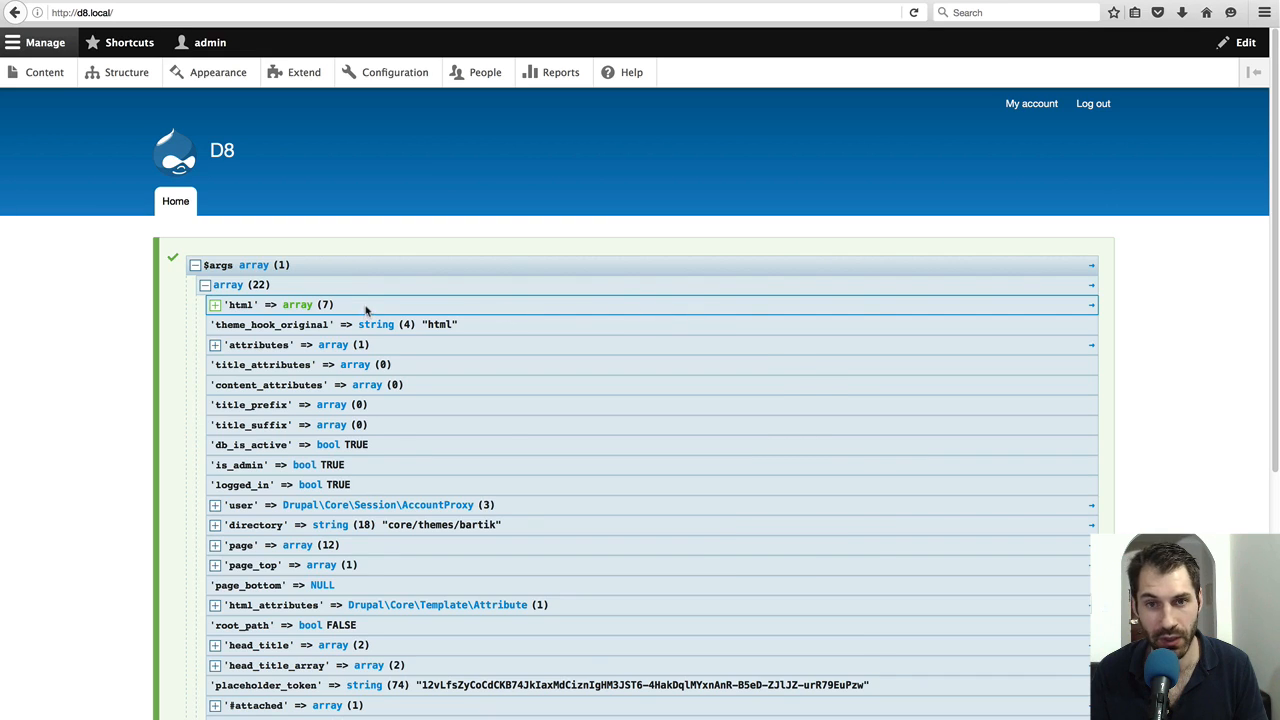
{"action": "left_click", "coordinate": [214, 304]}
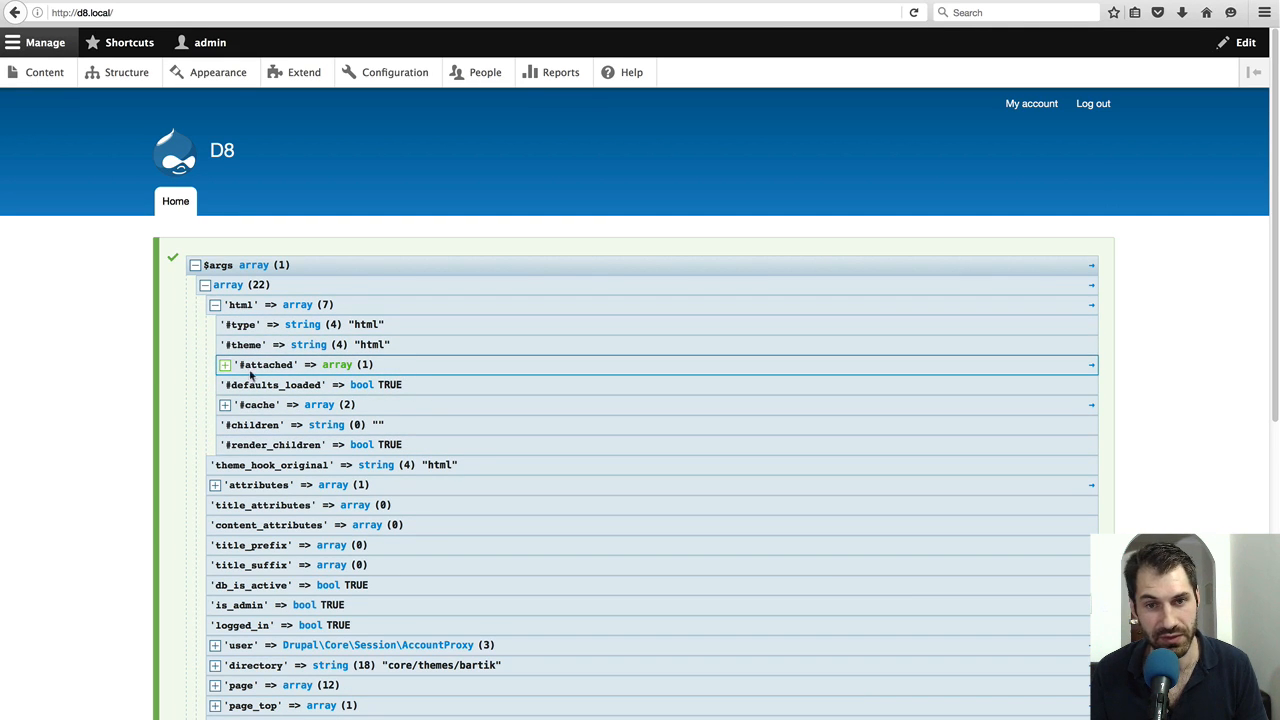
{"action": "mouse_move", "coordinate": [398, 370]}
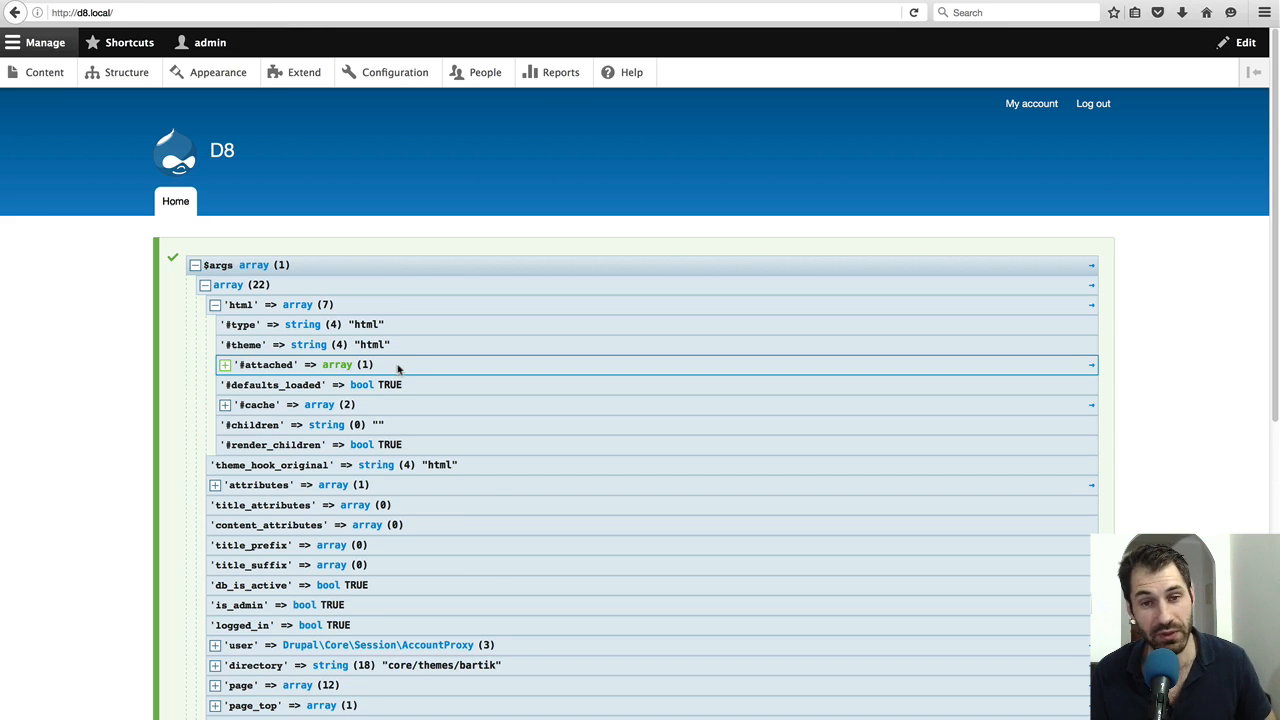
{"action": "left_click", "coordinate": [224, 364]}
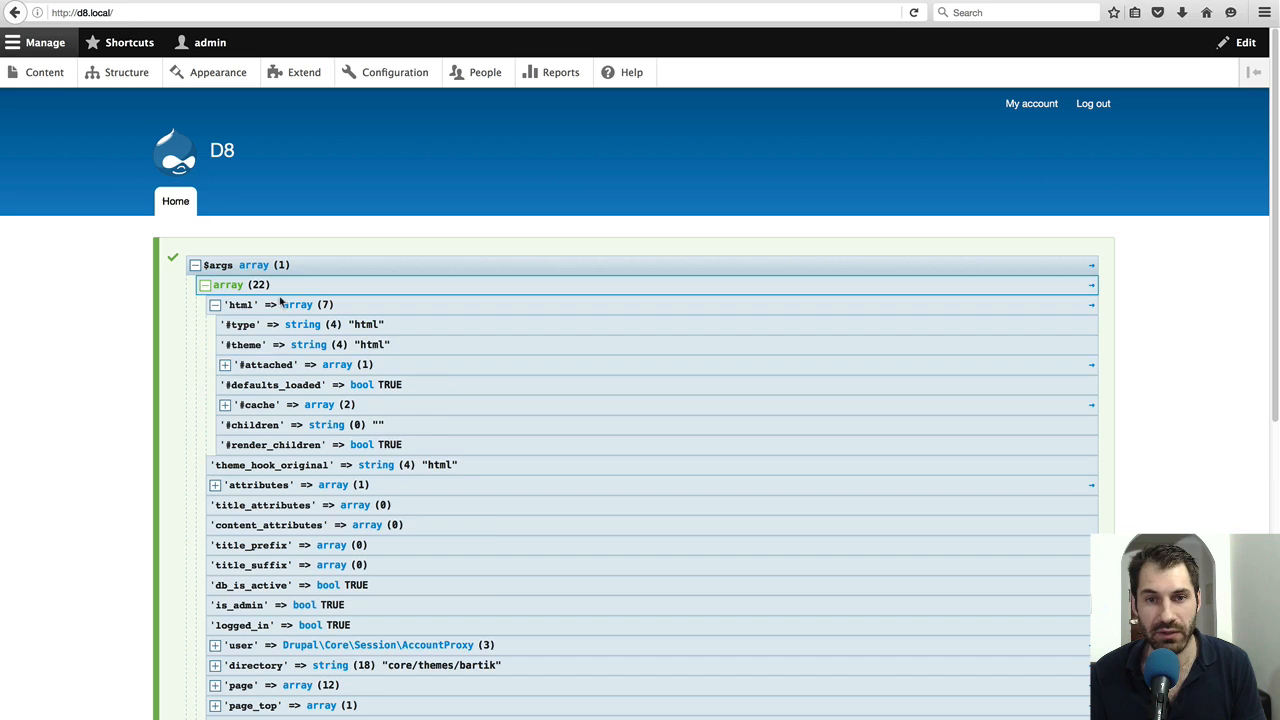
{"action": "left_click", "coordinate": [214, 304]}
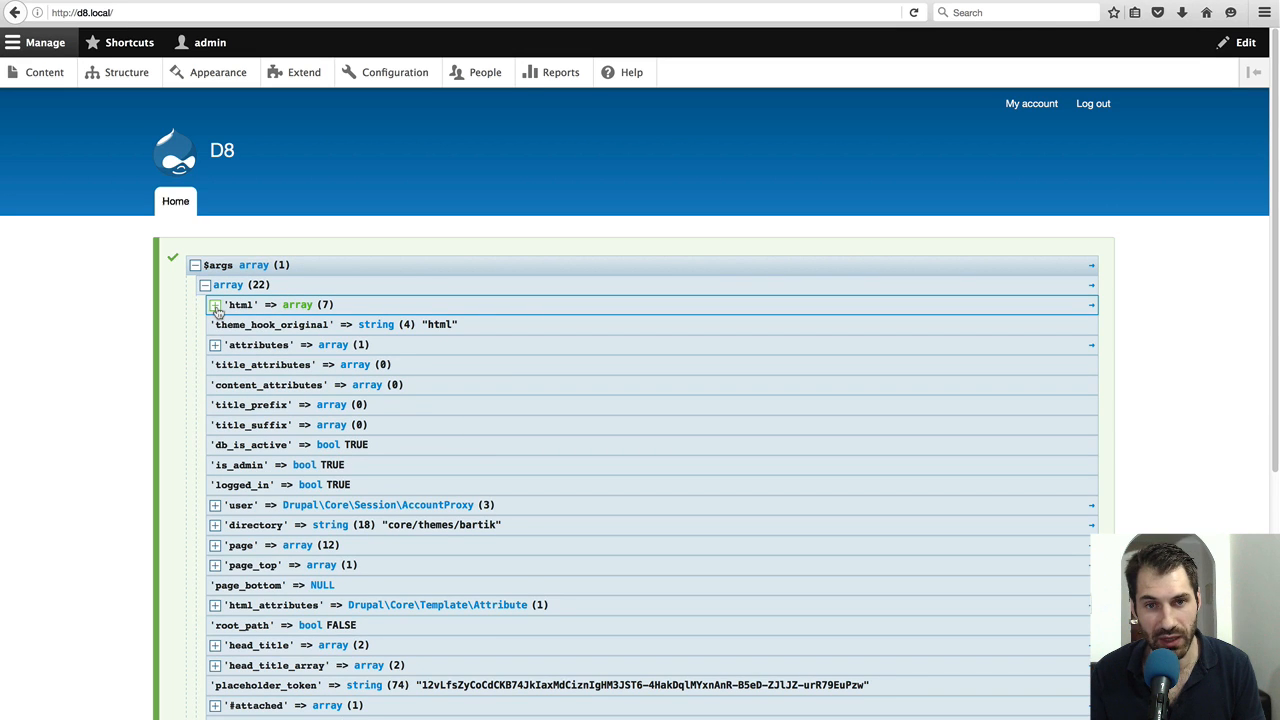
{"action": "left_click", "coordinate": [214, 304]}
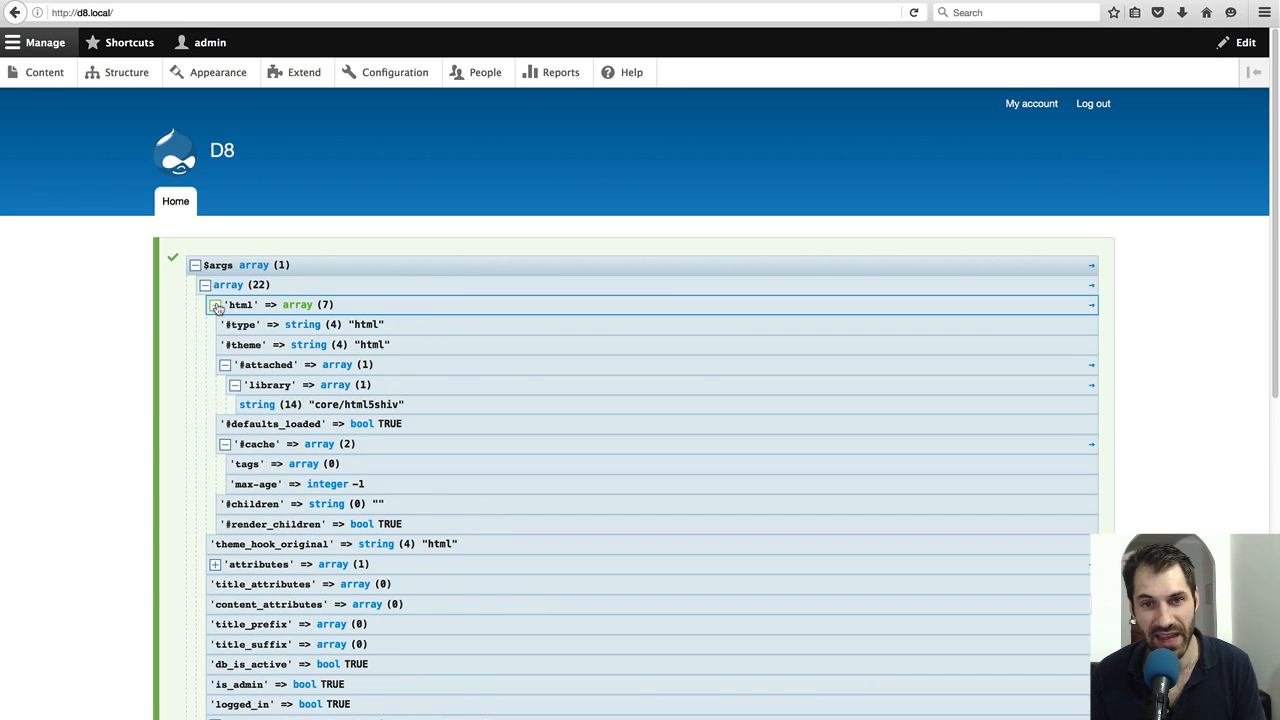
{"action": "left_click", "coordinate": [216, 304]}
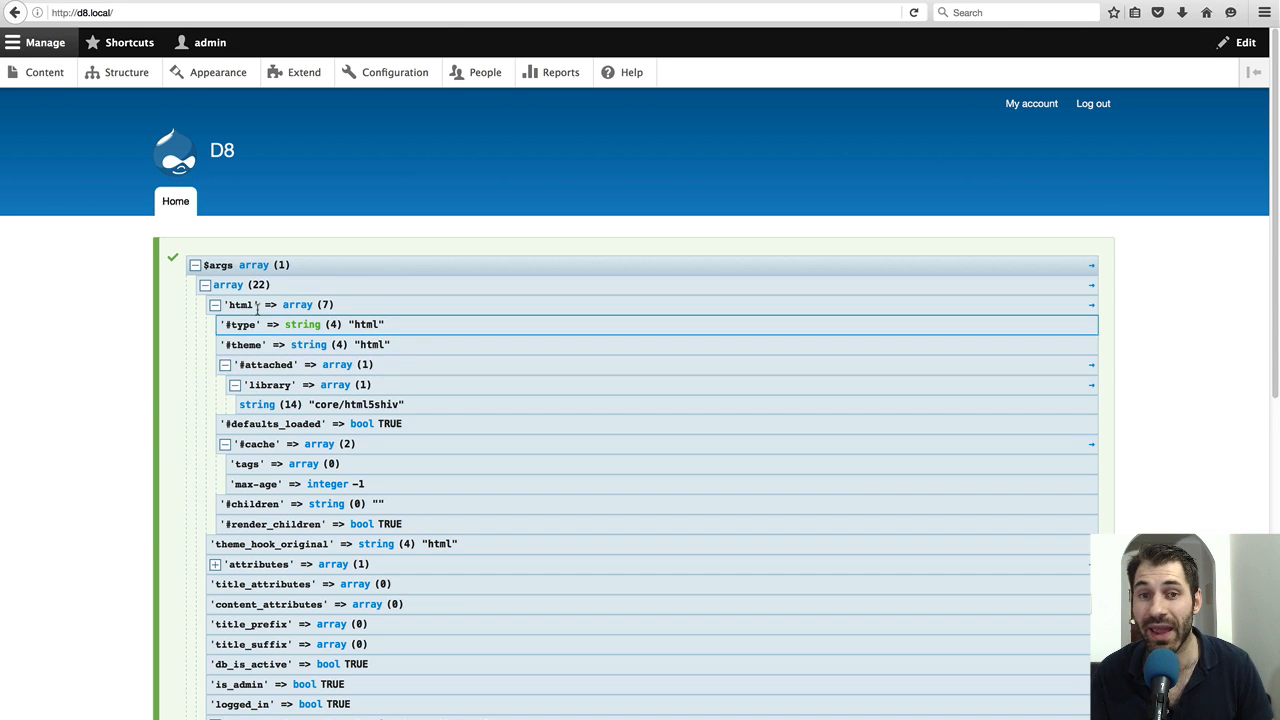
{"action": "left_click", "coordinate": [216, 304]}
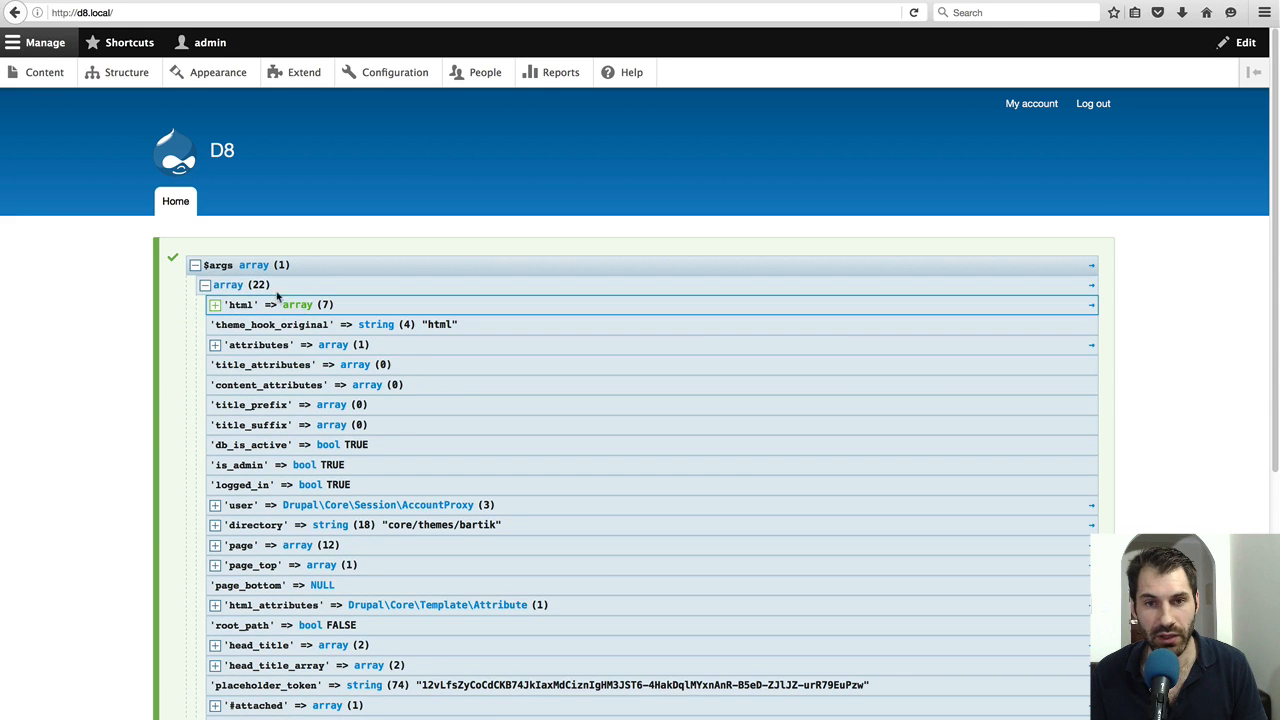
Step: Expand every nested level of the dump recursively and scroll through the page region blocks
{"action": "left_click", "coordinate": [204, 284]}
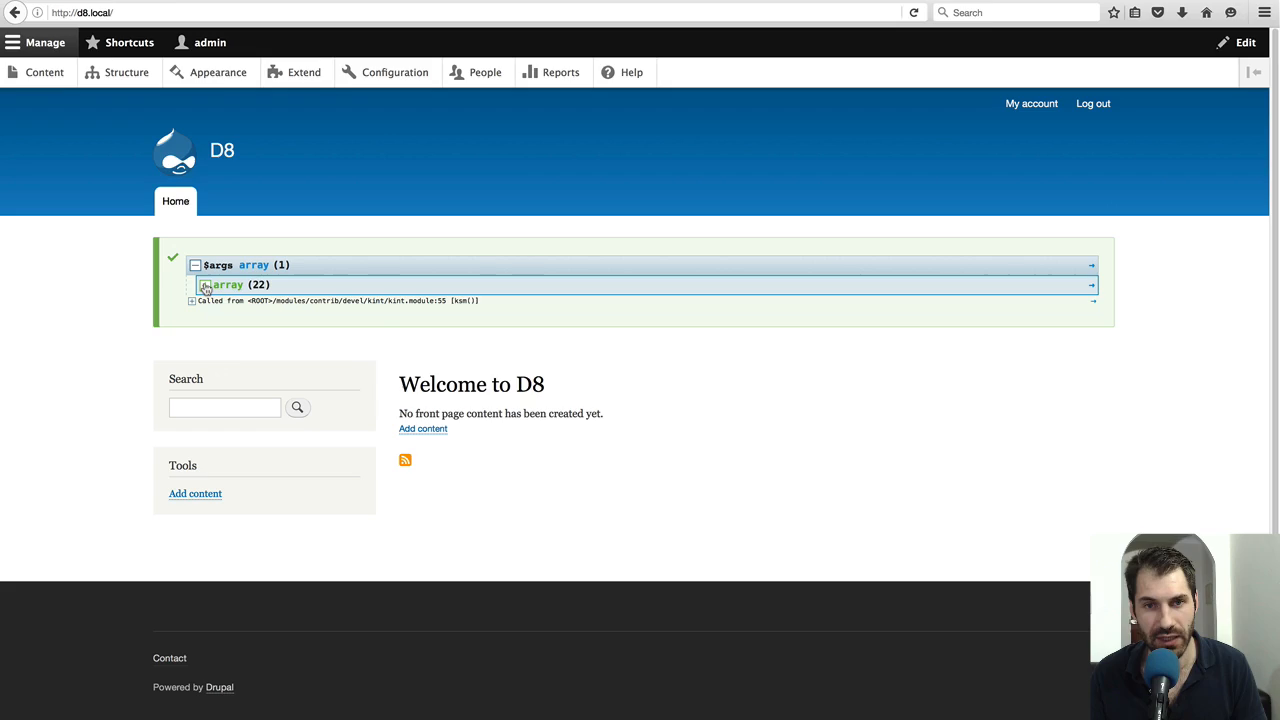
{"action": "left_click", "coordinate": [208, 284]}
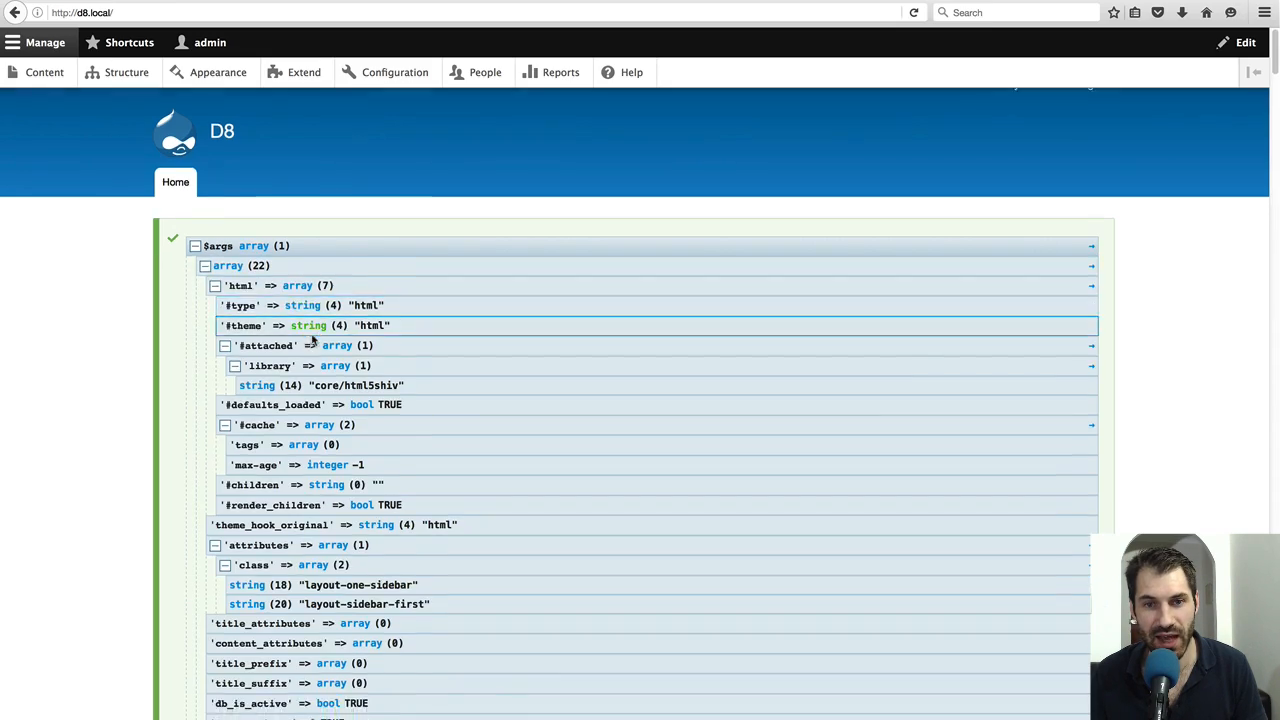
{"action": "scroll", "scroll_direction": "down", "scroll_amount": 3}
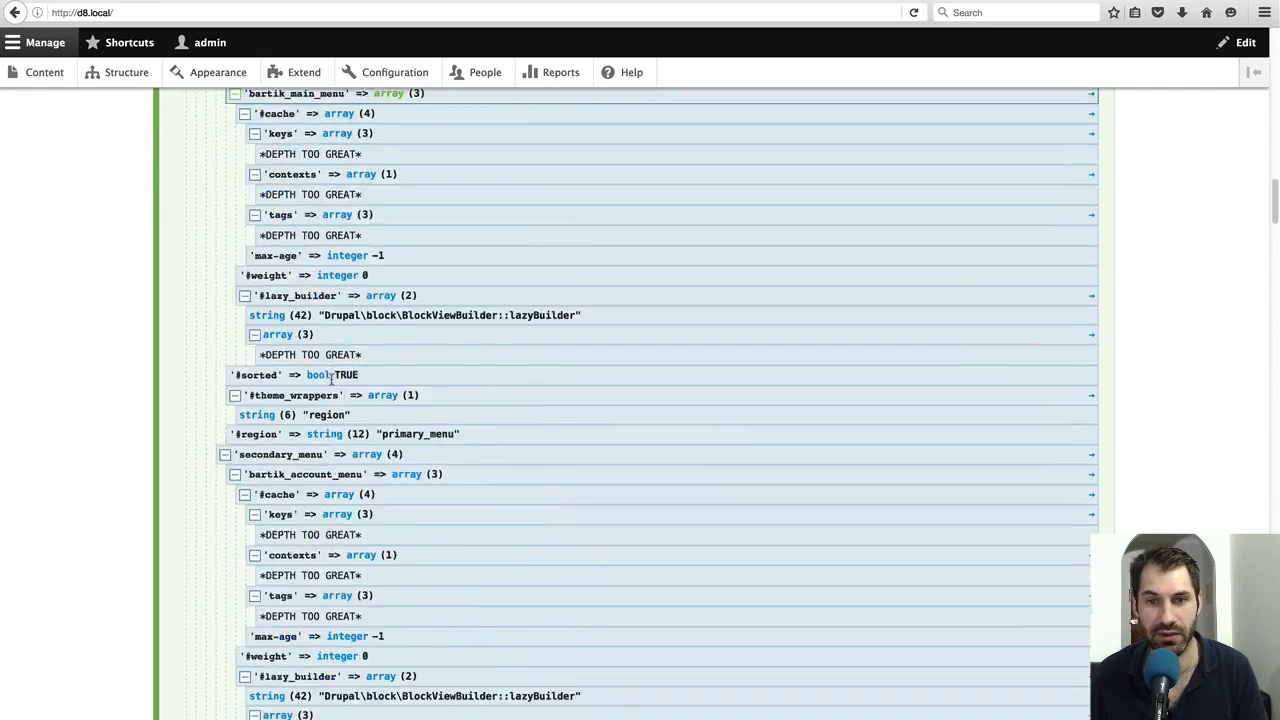
{"action": "scroll", "scroll_direction": "down", "scroll_amount": 3}
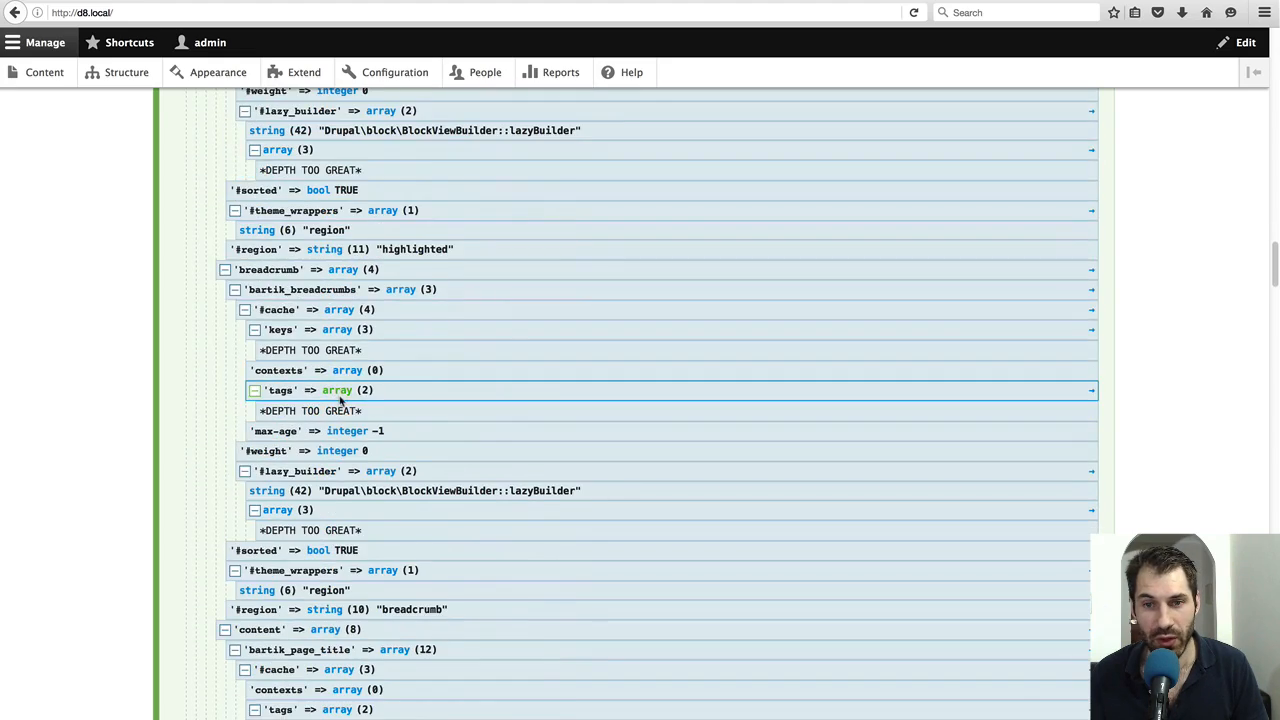
{"action": "scroll", "scroll_direction": "down", "scroll_amount": 3}
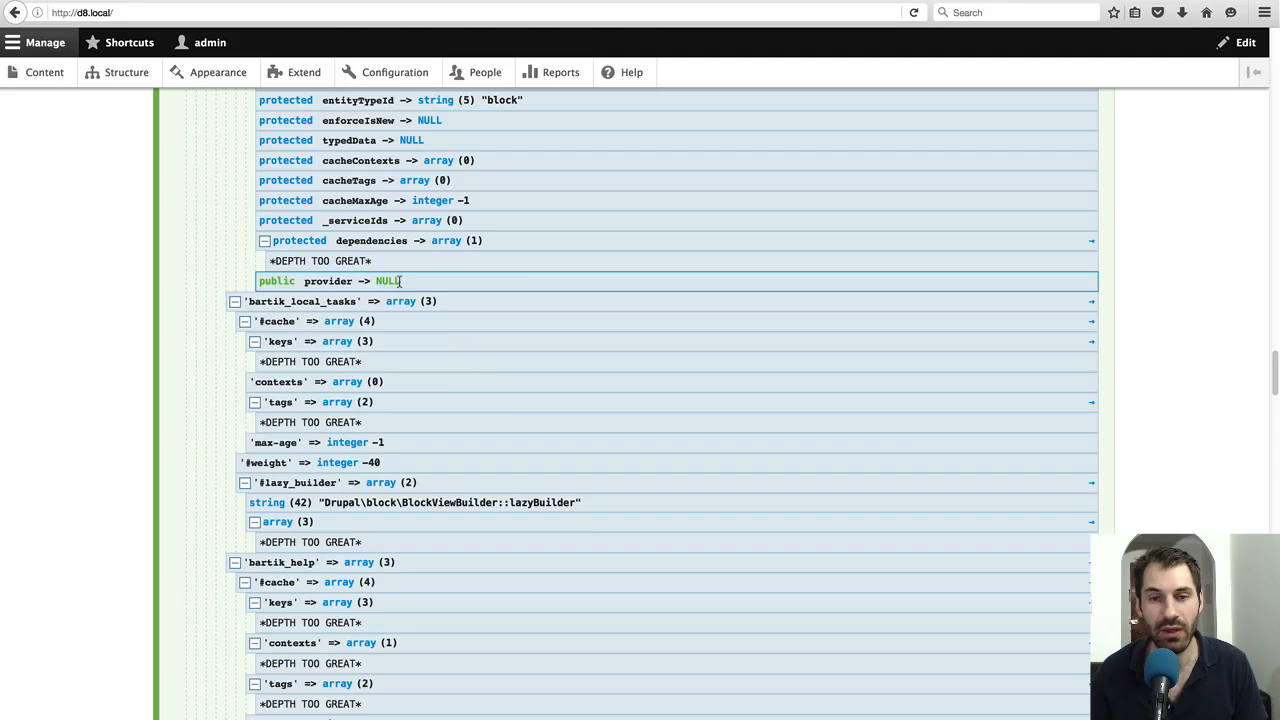
{"action": "scroll", "scroll_direction": "down", "scroll_amount": 3}
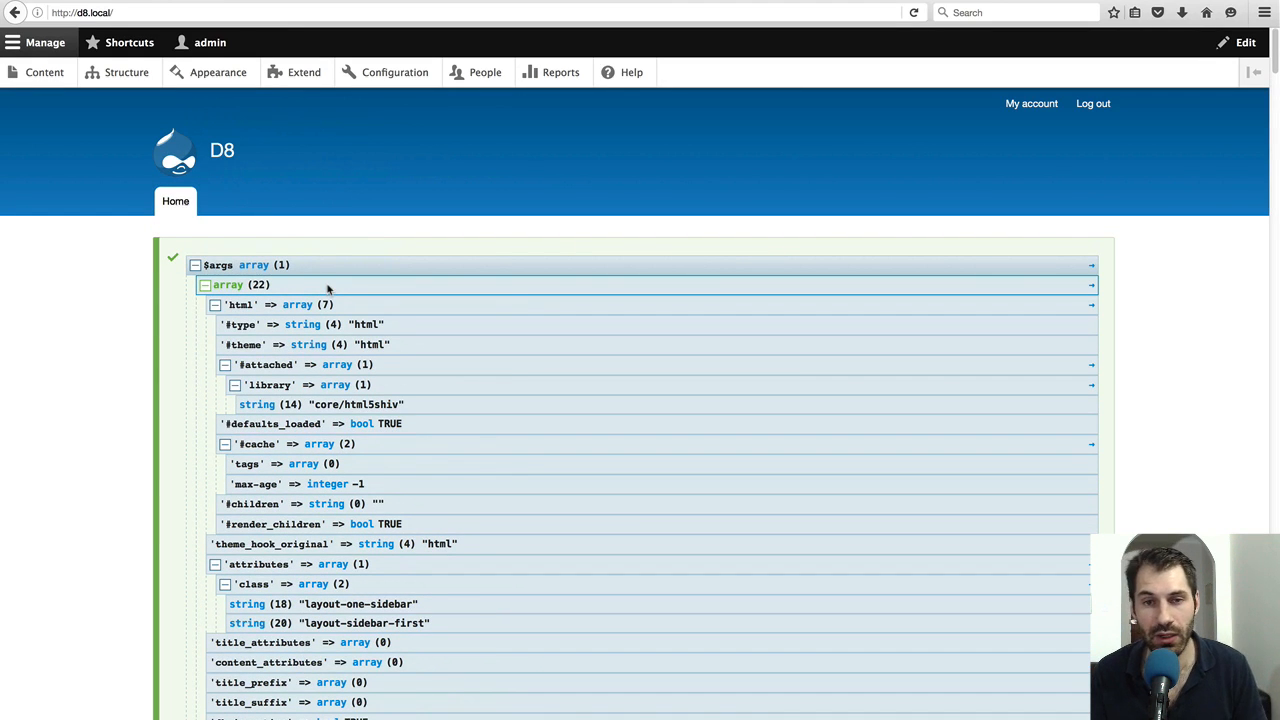
Step: Collapse and re-expand the variables dump, then collapse the html array back to the top level
{"action": "left_click", "coordinate": [204, 284]}
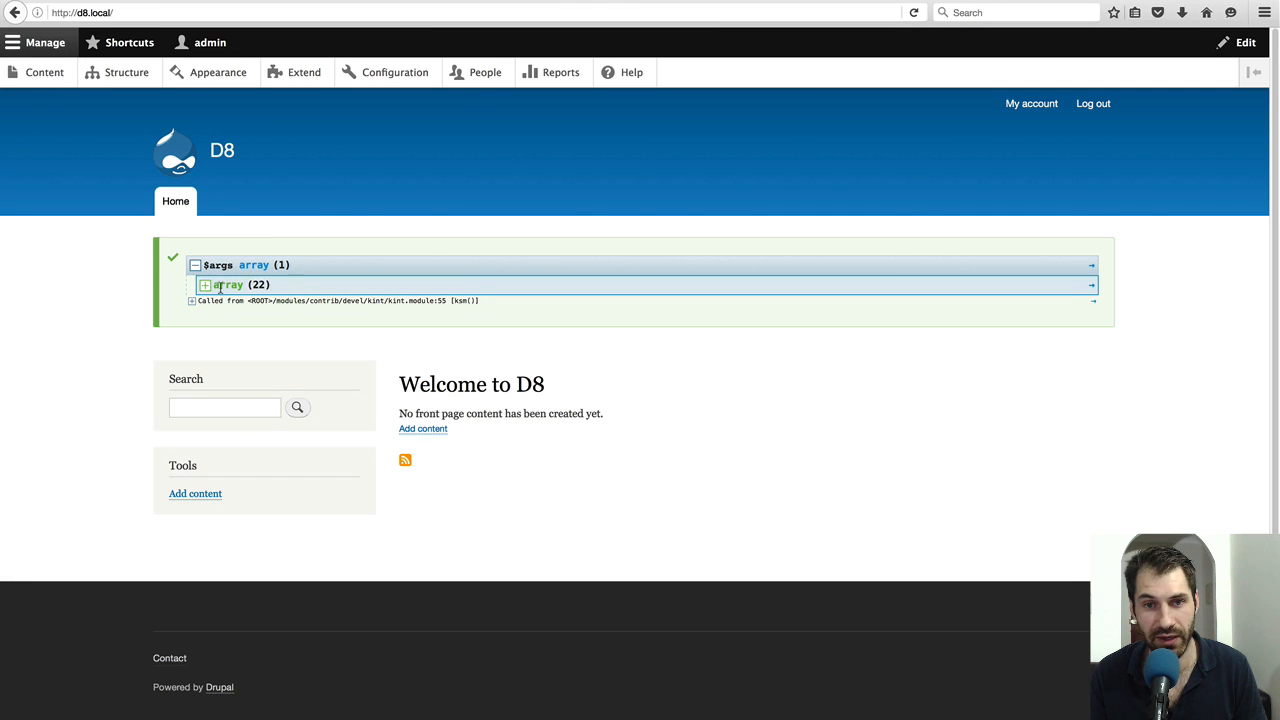
{"action": "left_click", "coordinate": [206, 284]}
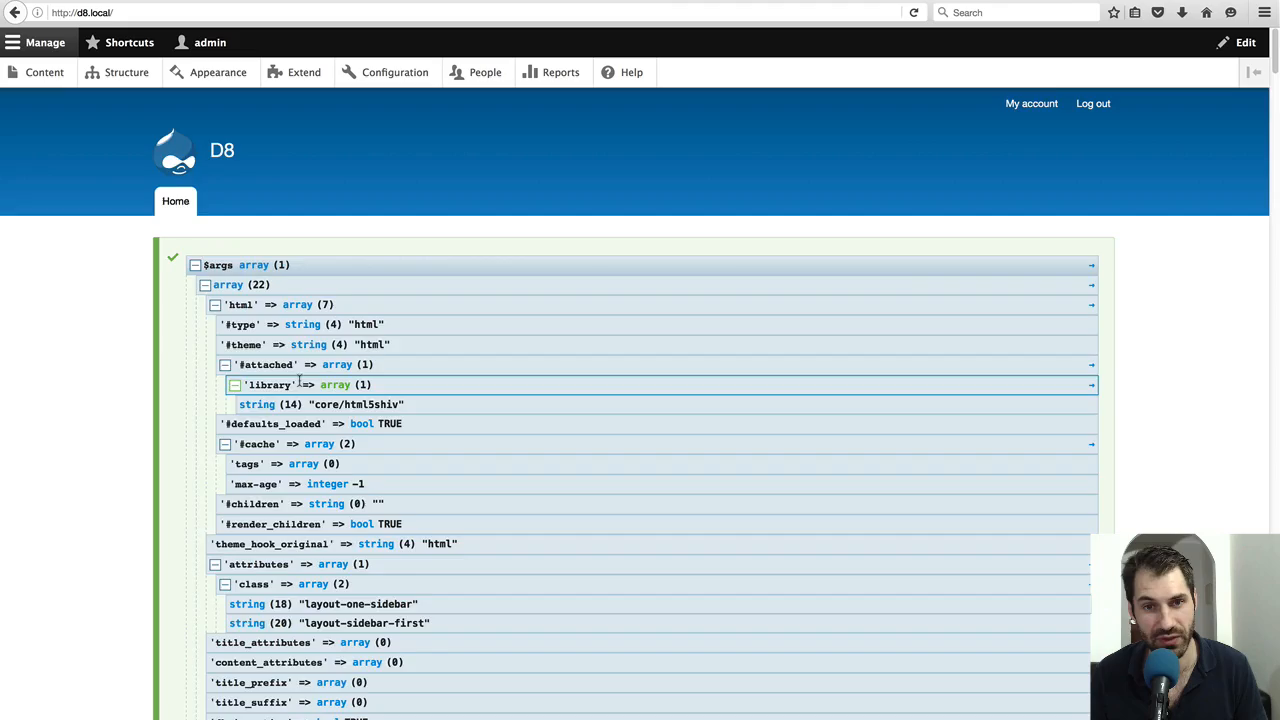
{"action": "scroll", "scroll_direction": "down", "scroll_amount": 3}
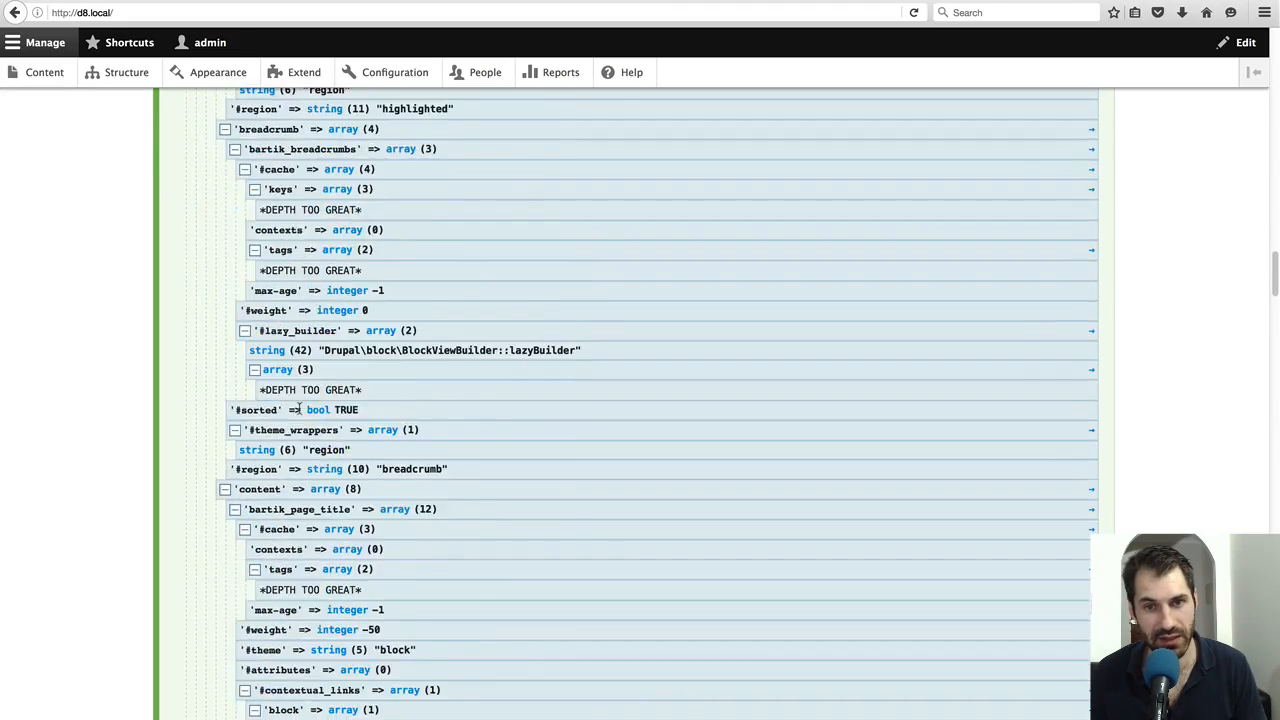
{"action": "scroll", "scroll_direction": "up", "scroll_amount": 3}
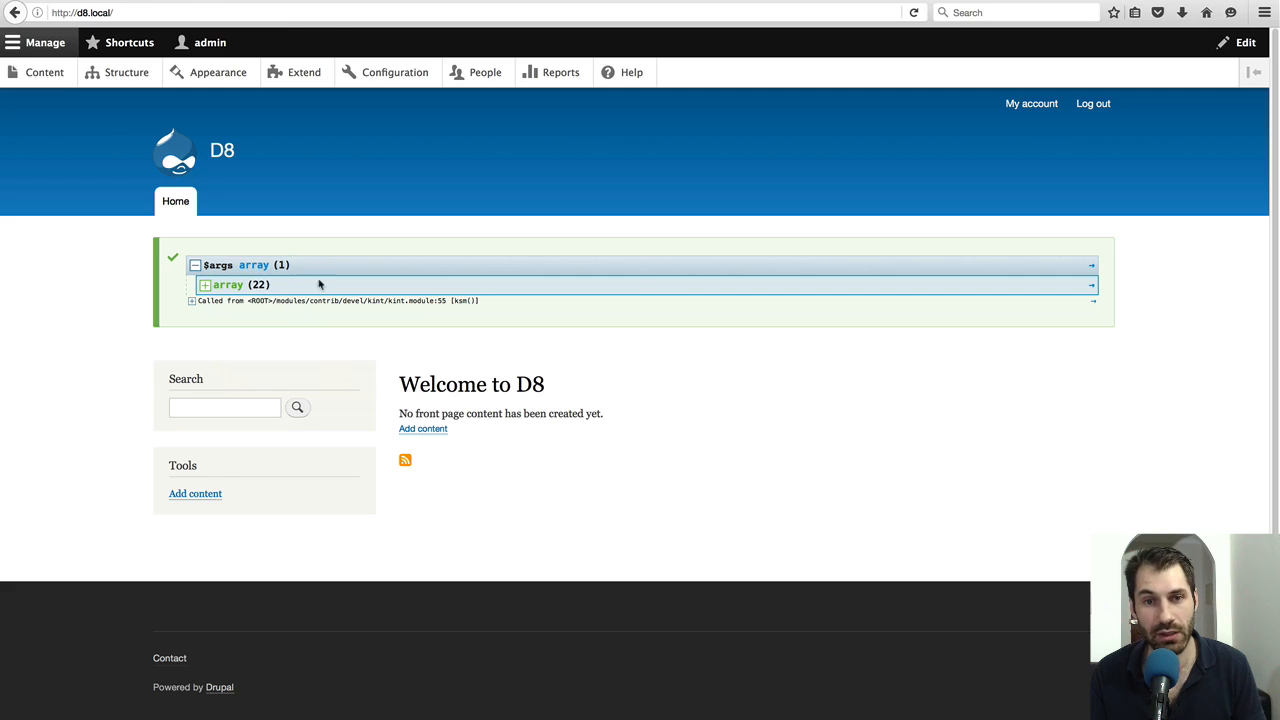
{"action": "left_click", "coordinate": [206, 284]}
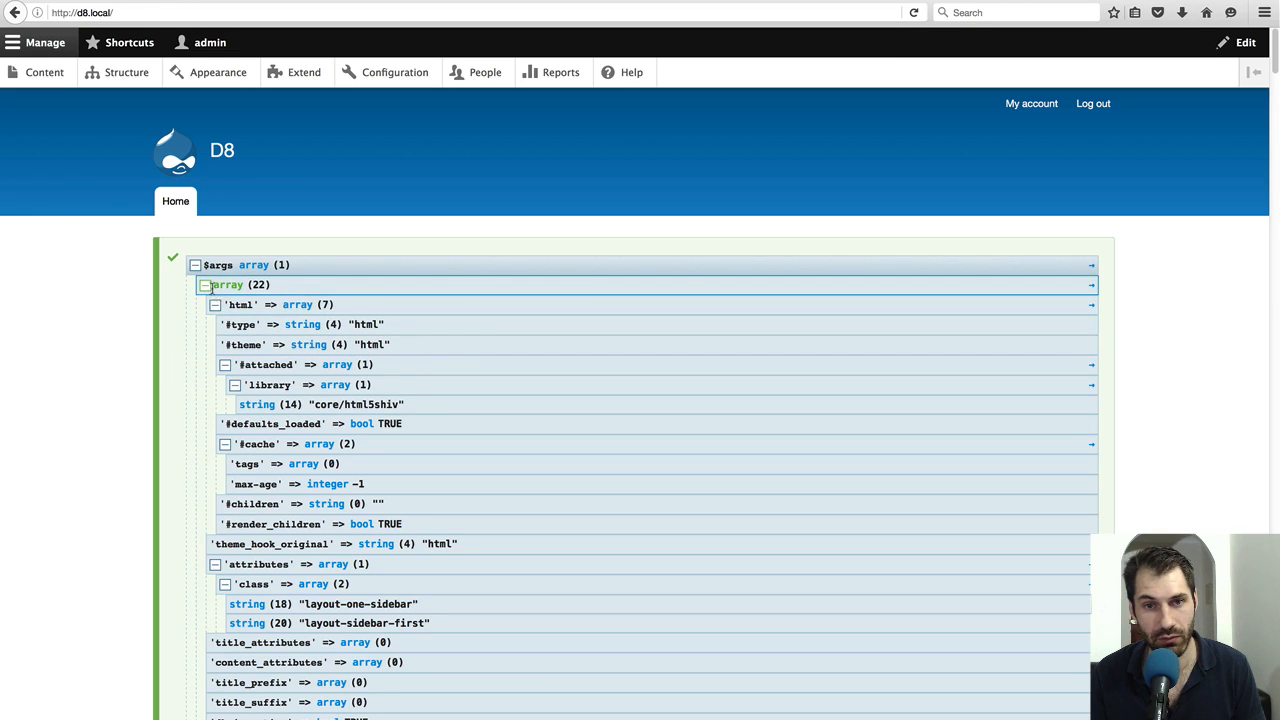
{"action": "left_click", "coordinate": [204, 284]}
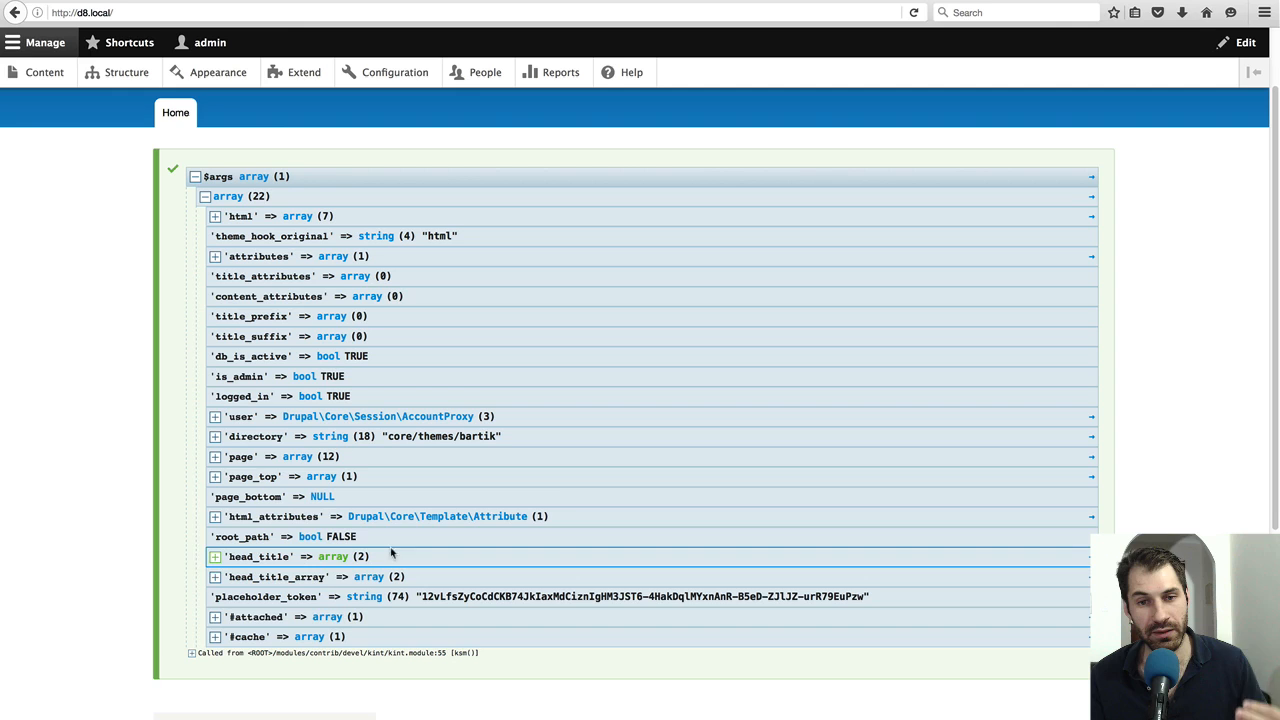
Step: Expand head_title to reveal its title Markup and name 'D8'
{"action": "left_click", "coordinate": [214, 556]}
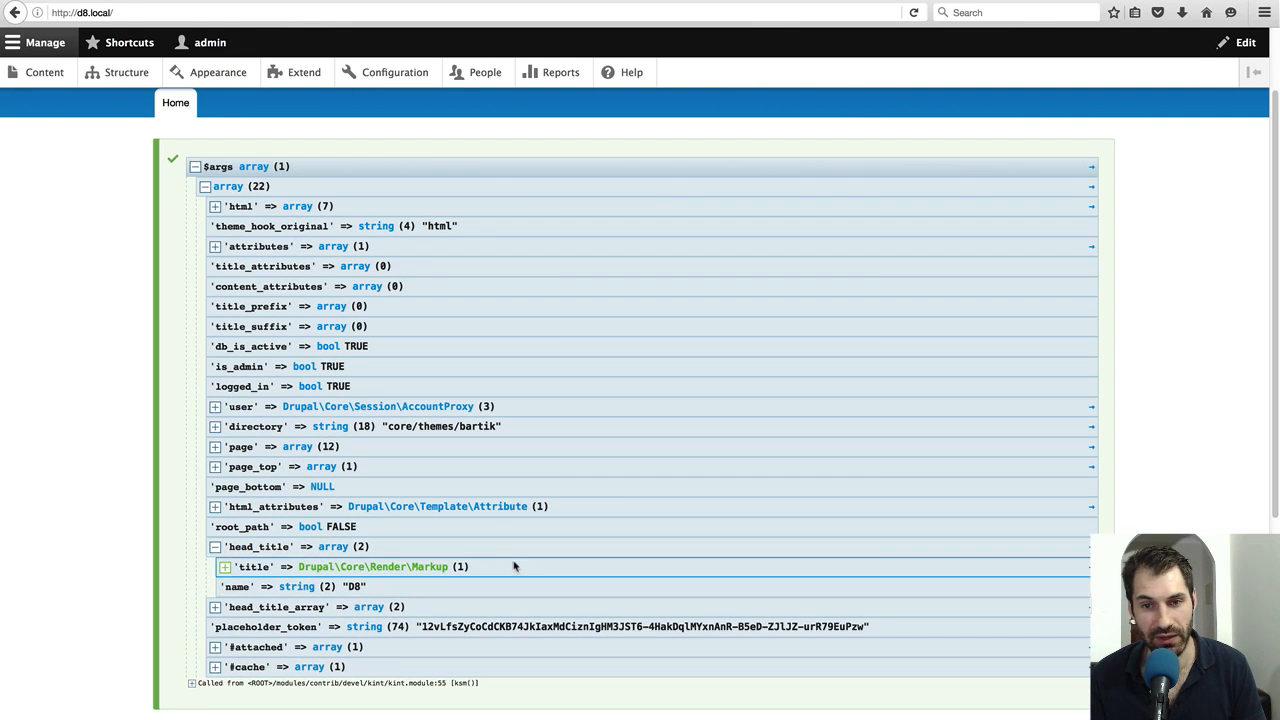
{"action": "left_click", "coordinate": [214, 568]}
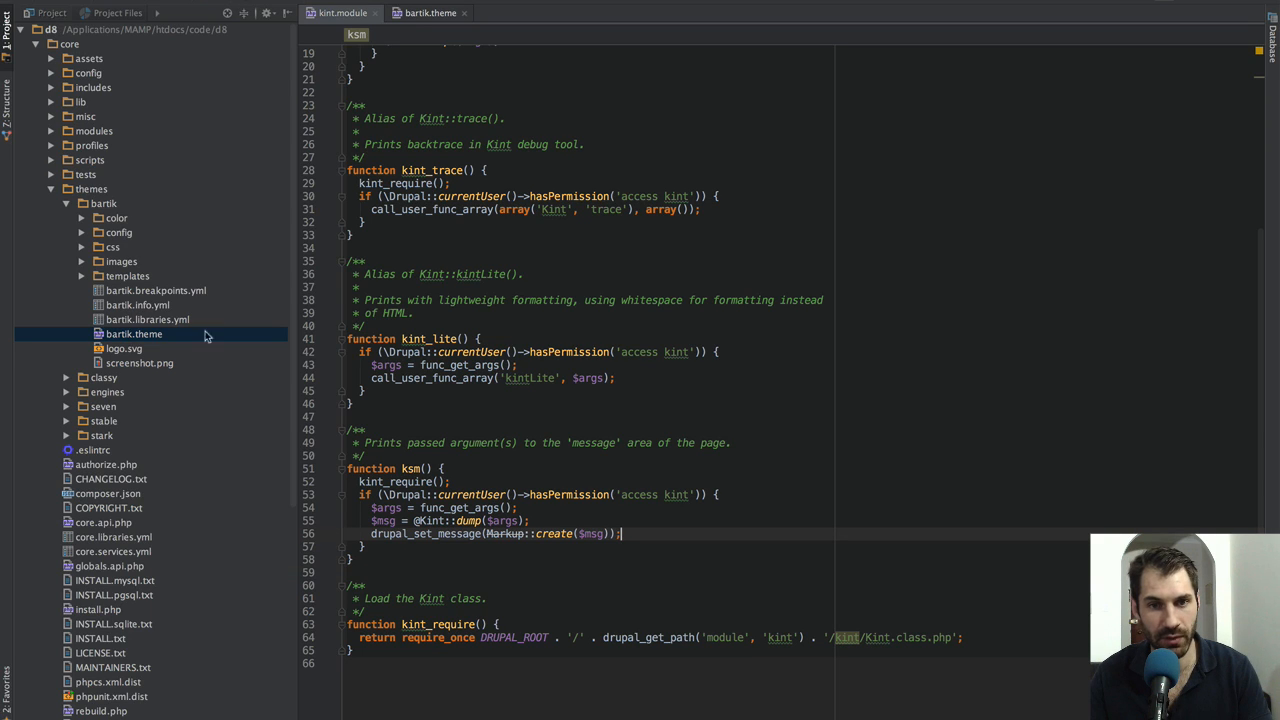
Step: Add {{ kint(page) }} above the page-wrapper div in Bartik's page.html.twig template
{"action": "left_click", "coordinate": [156, 290]}
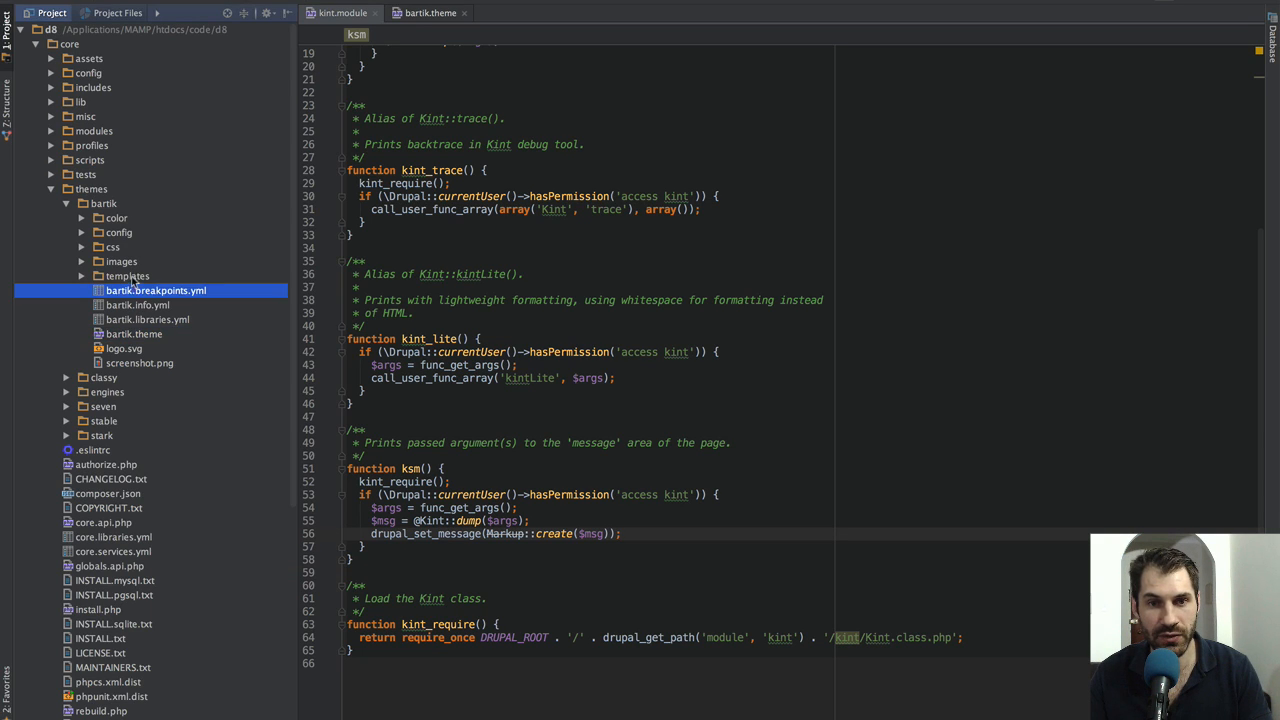
{"action": "left_click", "coordinate": [128, 276]}
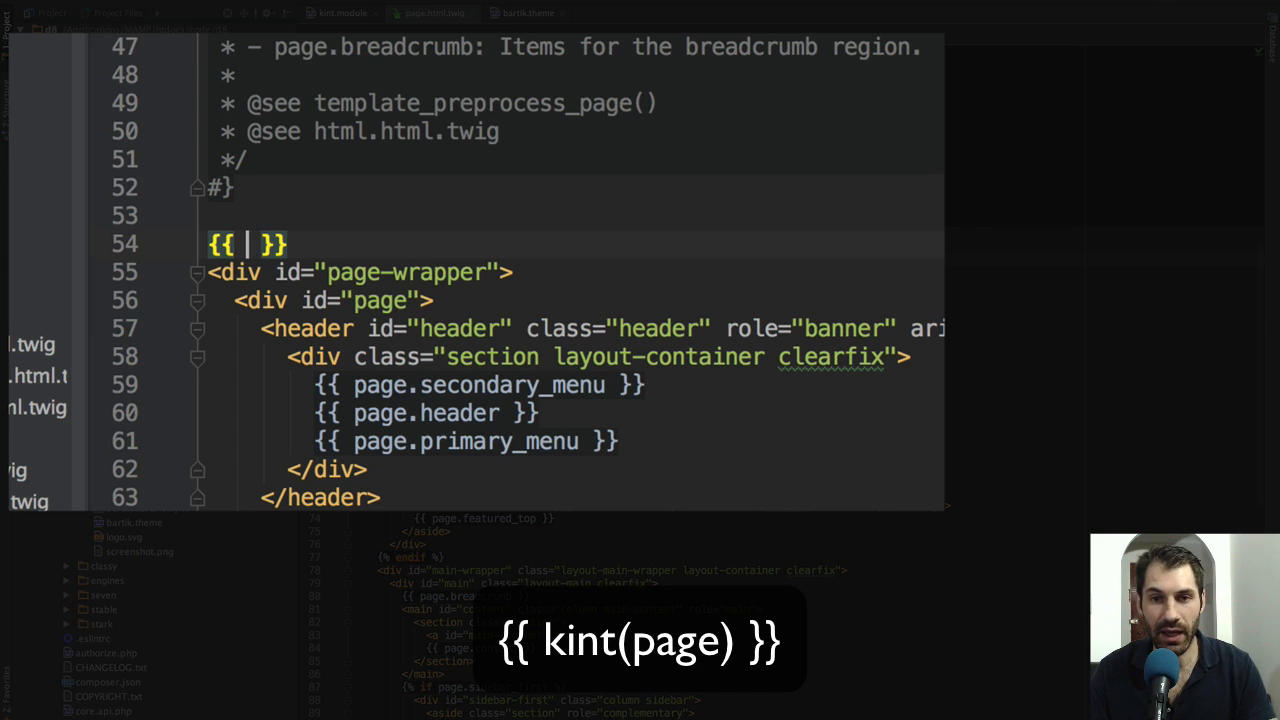
{"action": "type", "text": "kint"}
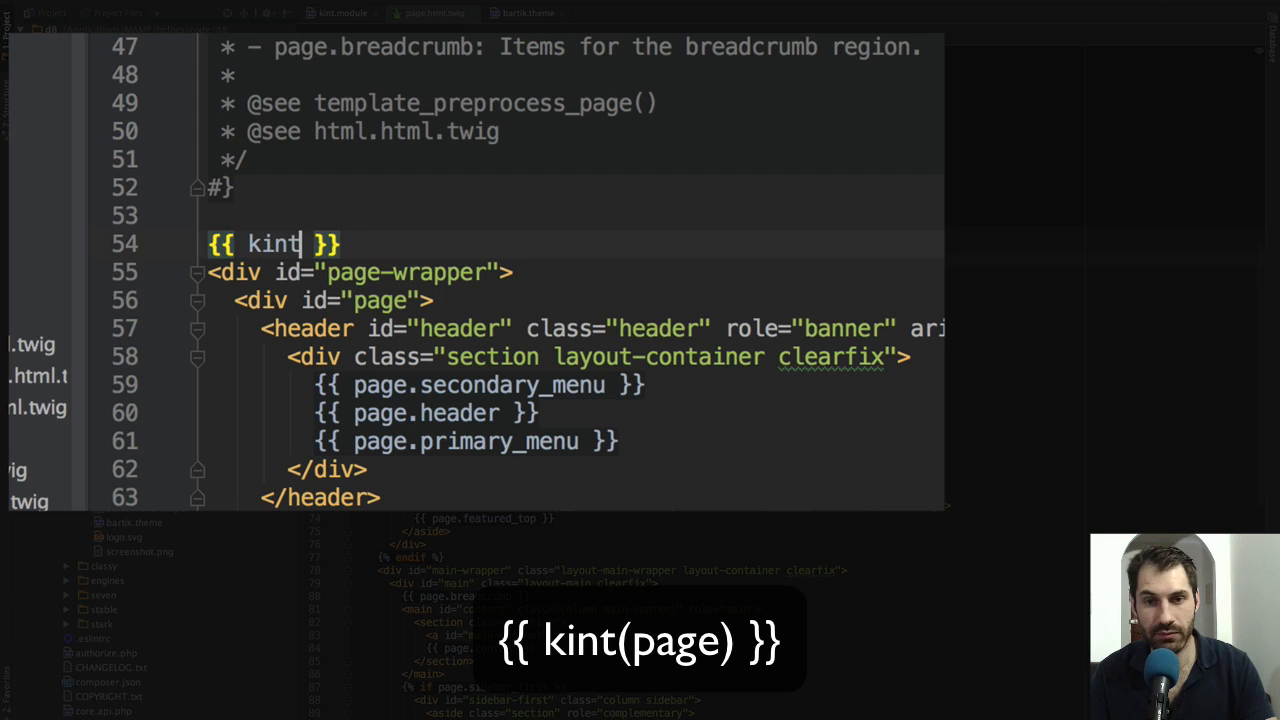
{"action": "type", "text": "()"}
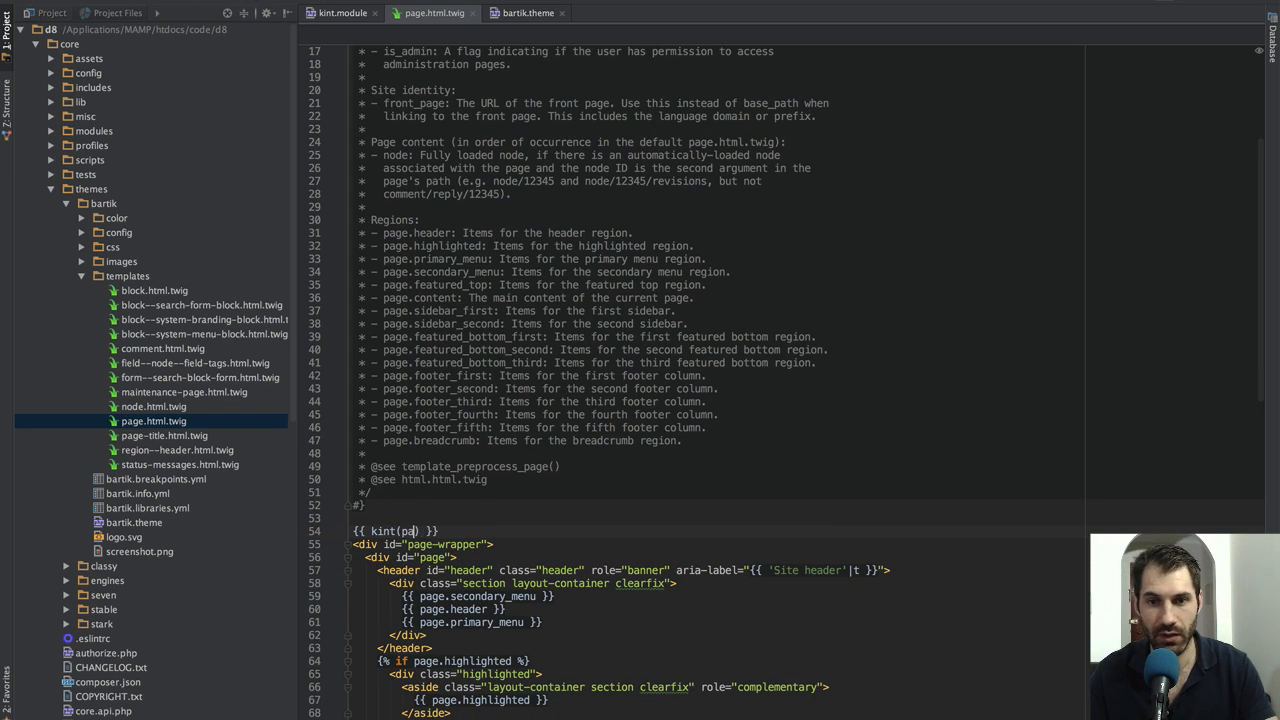
{"action": "type", "text": "ge"}
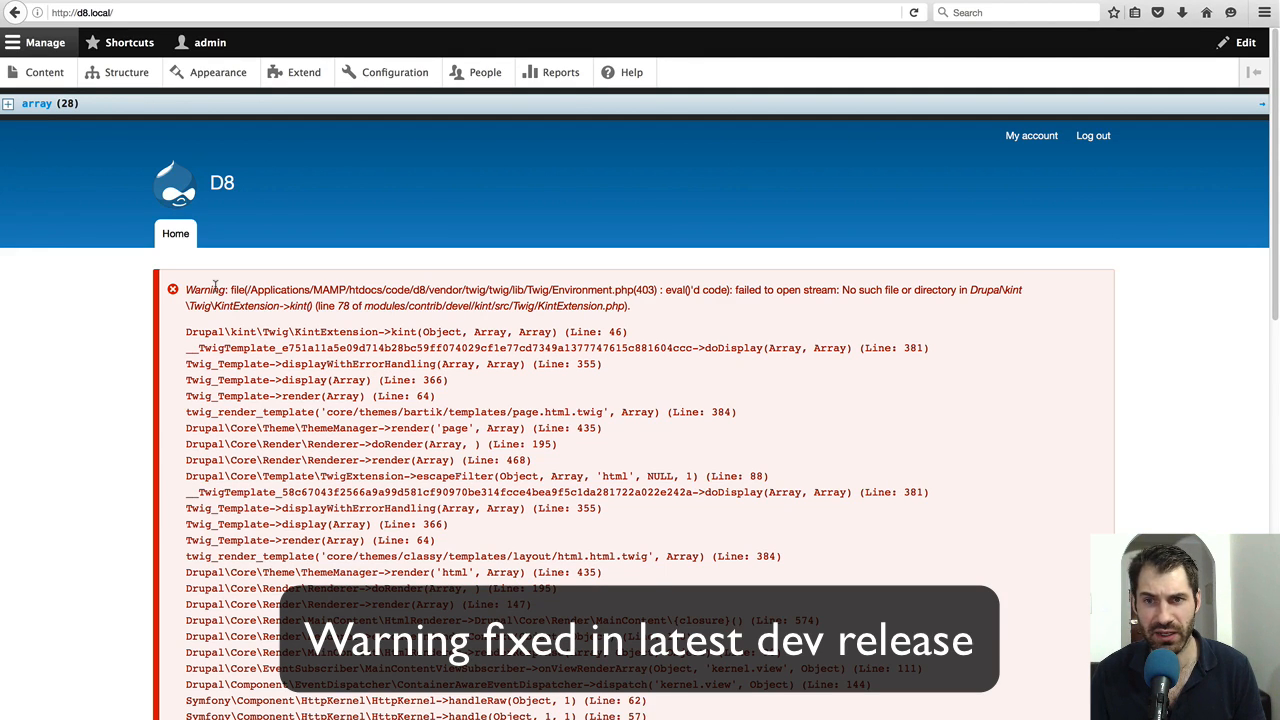
Step: Expand the array(28) page dump and browse nested region entries like header and bartik_branding
{"action": "left_click", "coordinate": [8, 104]}
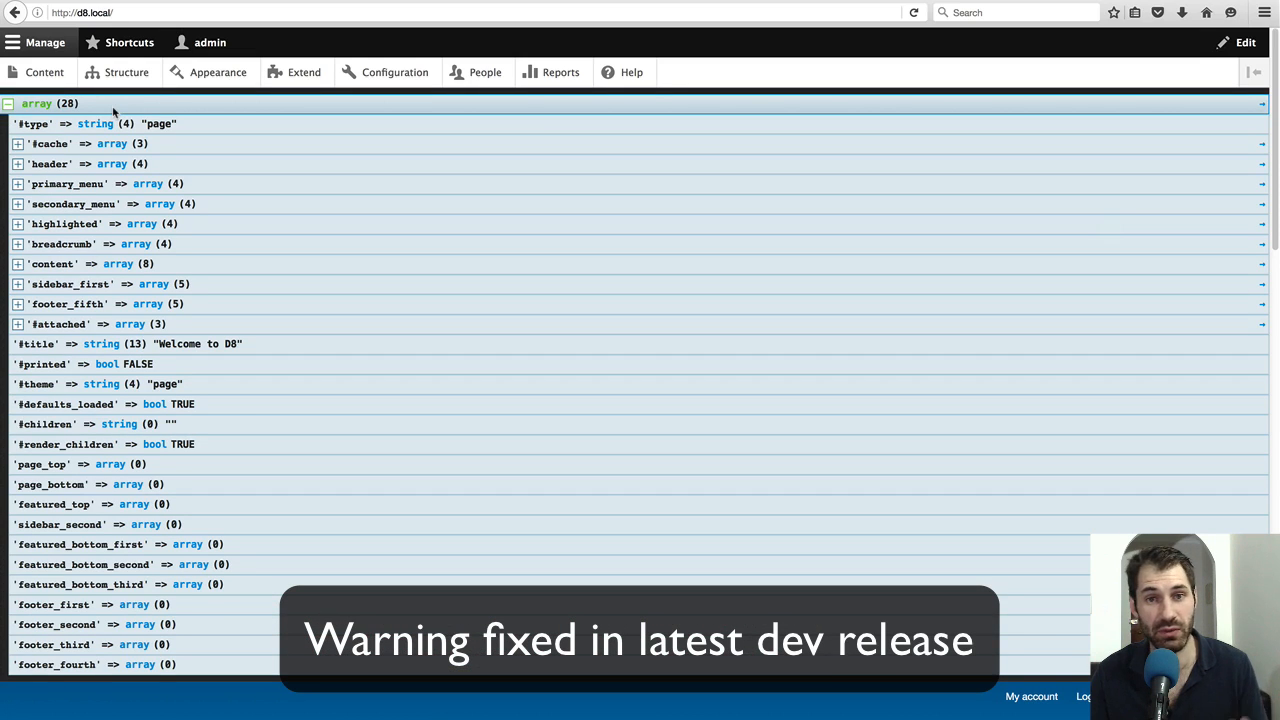
{"action": "left_click", "coordinate": [16, 144]}
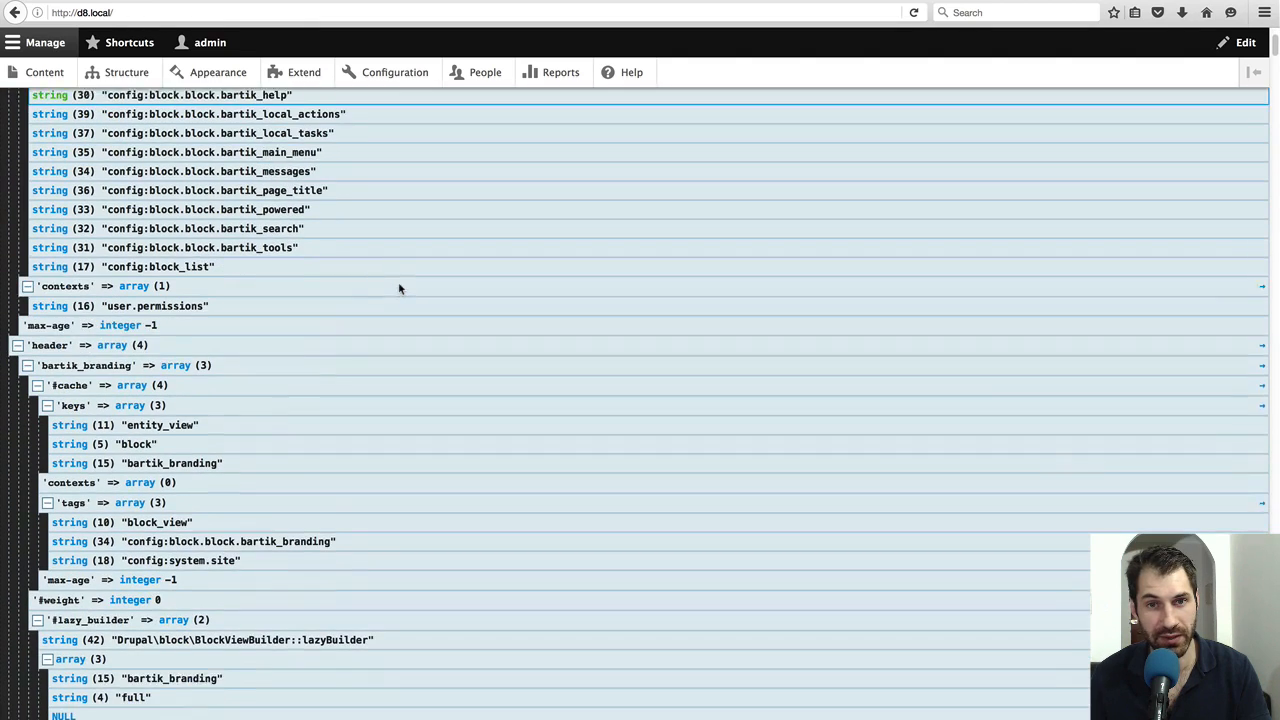
{"action": "scroll", "scroll_direction": "down", "scroll_amount": 3}
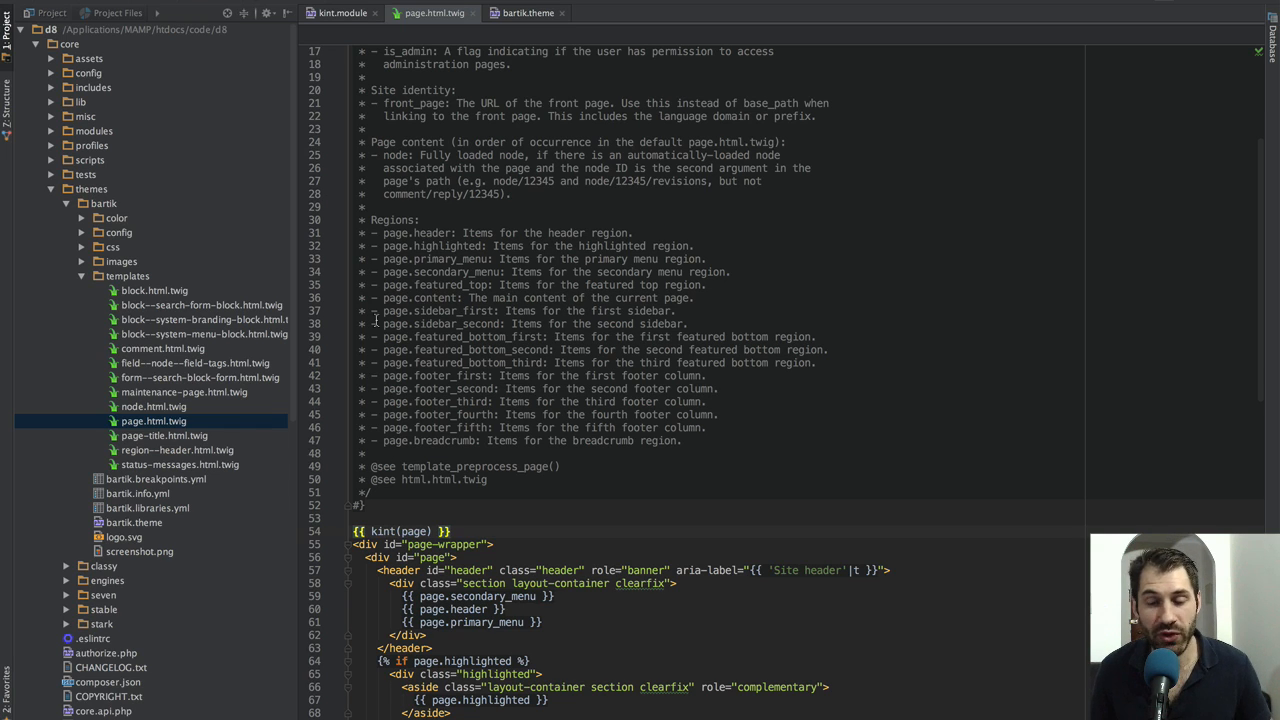
Step: Add a twig.config block with debug: true, auto_reload: true, cache: false in sites/development.services.yml
{"action": "scroll", "scroll_direction": "down", "scroll_amount": 3}
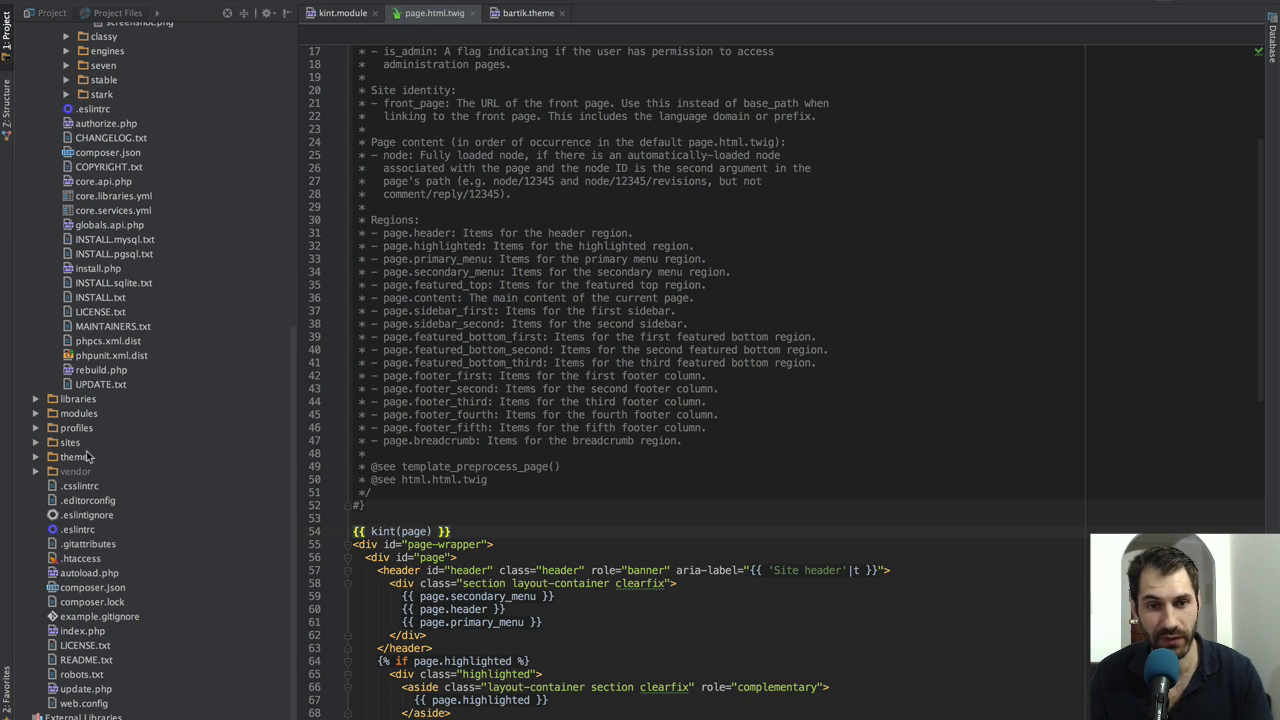
{"action": "left_click", "coordinate": [68, 442]}
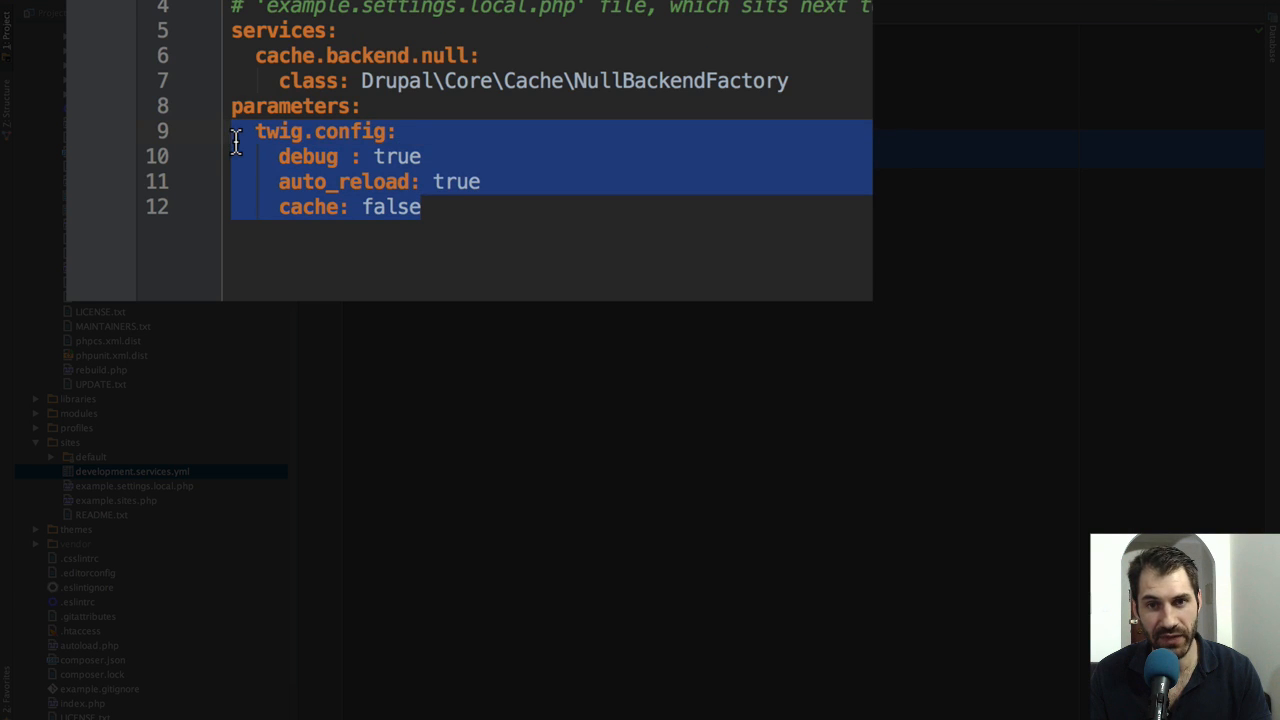
{"action": "double_click", "coordinate": [308, 156]}
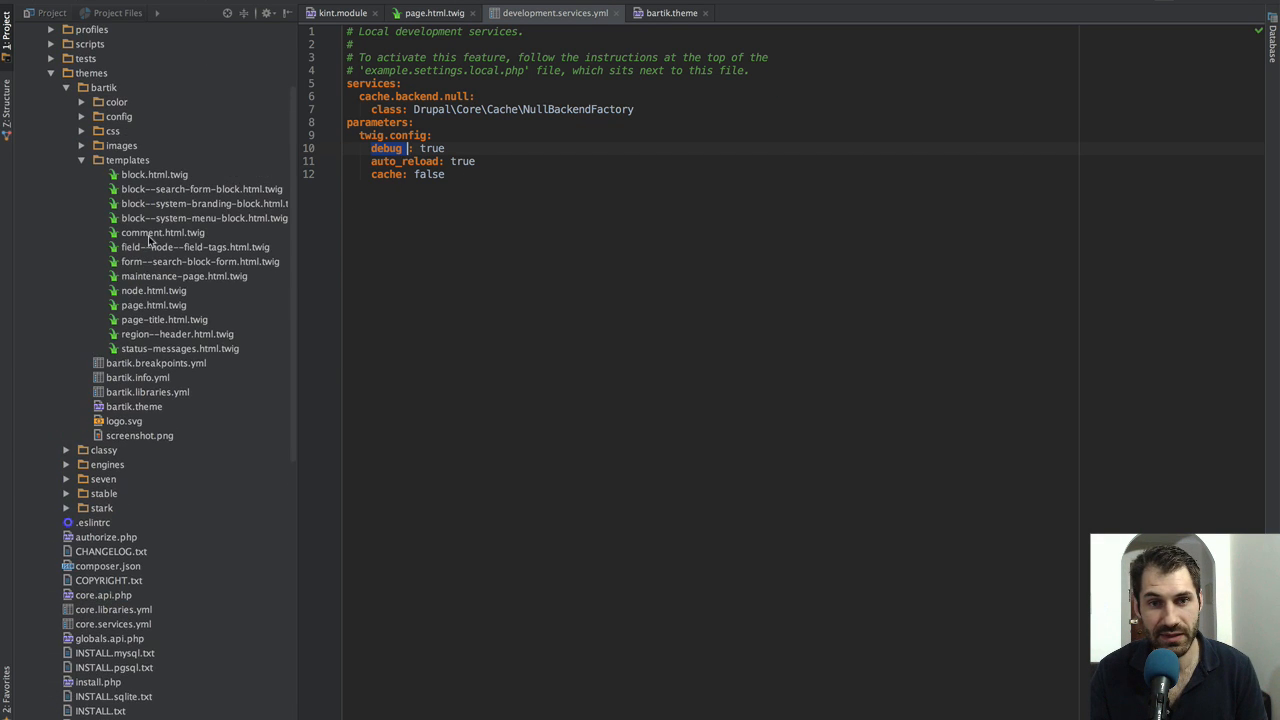
{"action": "left_click", "coordinate": [152, 304]}
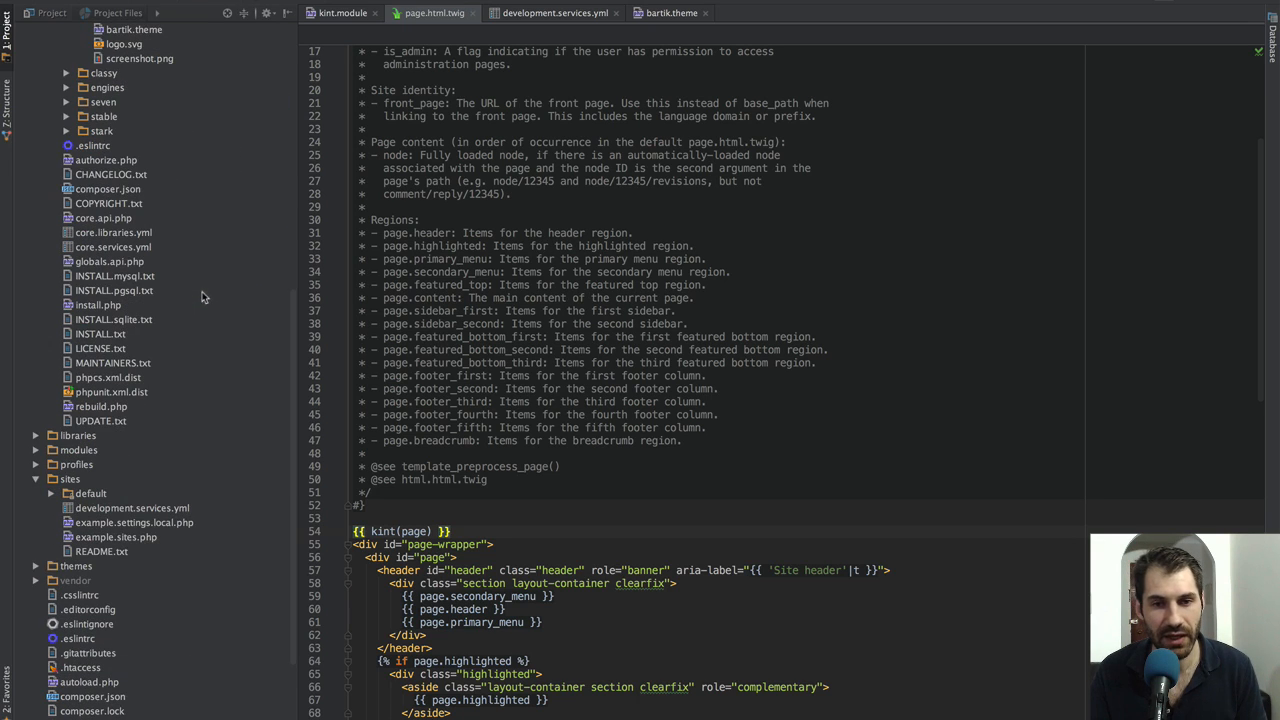
Step: Copy sites/example.settings.local.php into sites/default as settings.local.php and review its cache settings
{"action": "left_click", "coordinate": [90, 492]}
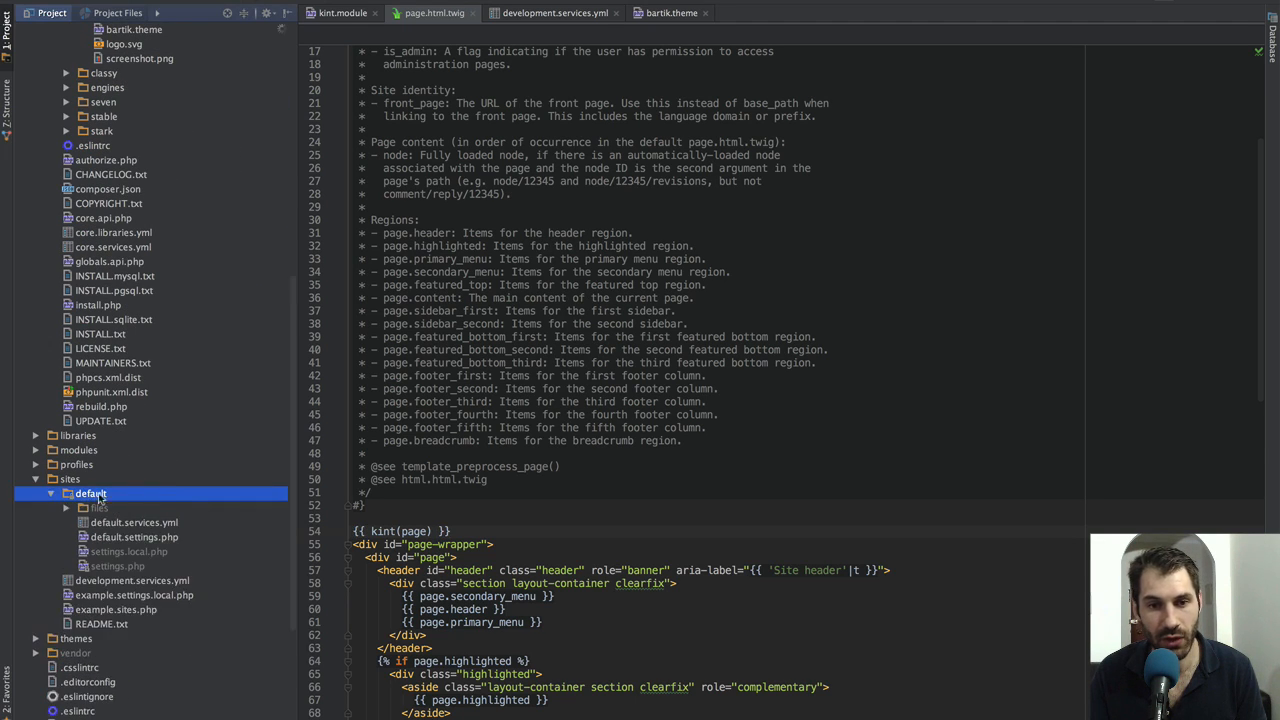
{"action": "scroll", "scroll_direction": "down", "scroll_amount": 3}
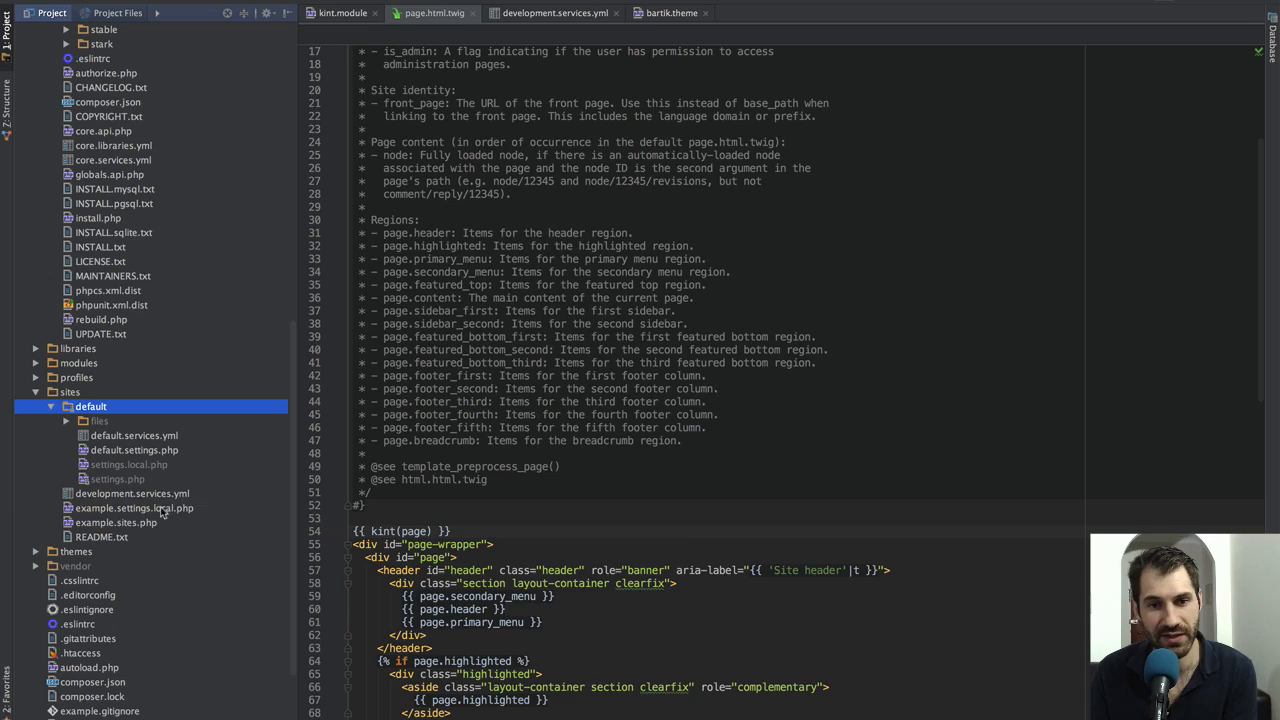
{"action": "left_click", "coordinate": [132, 508]}
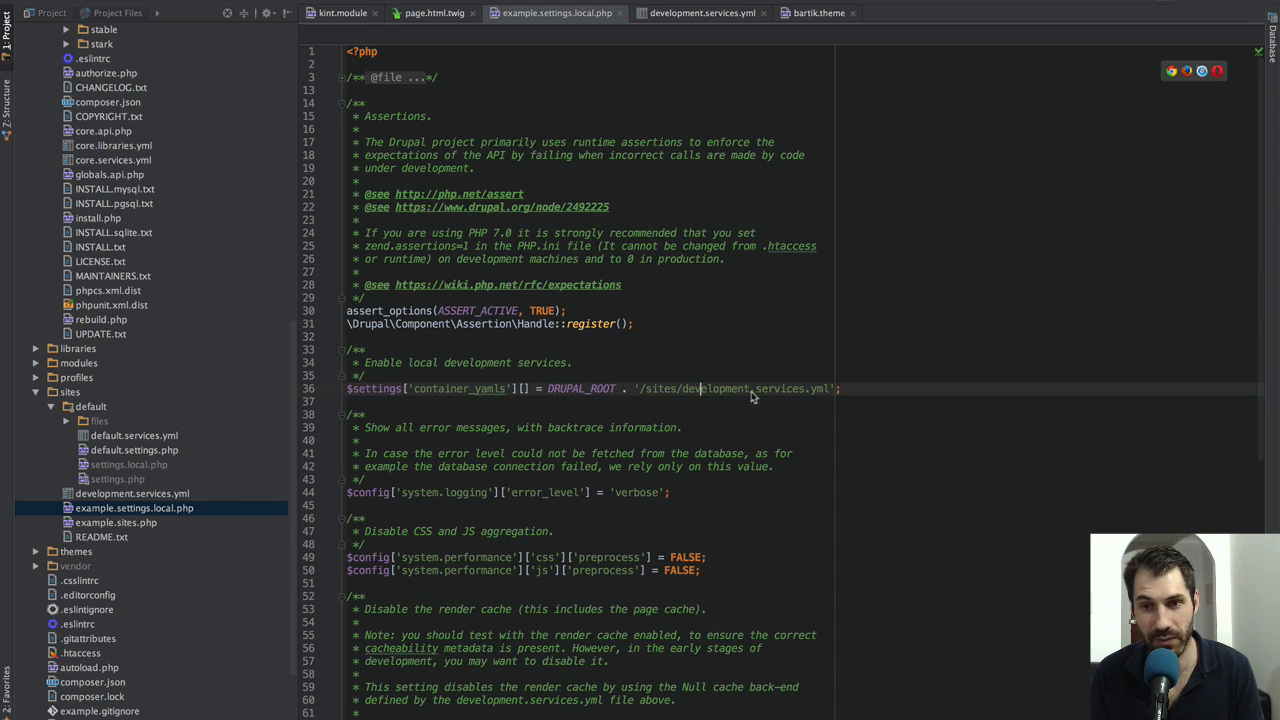
{"action": "left_click", "coordinate": [132, 492]}
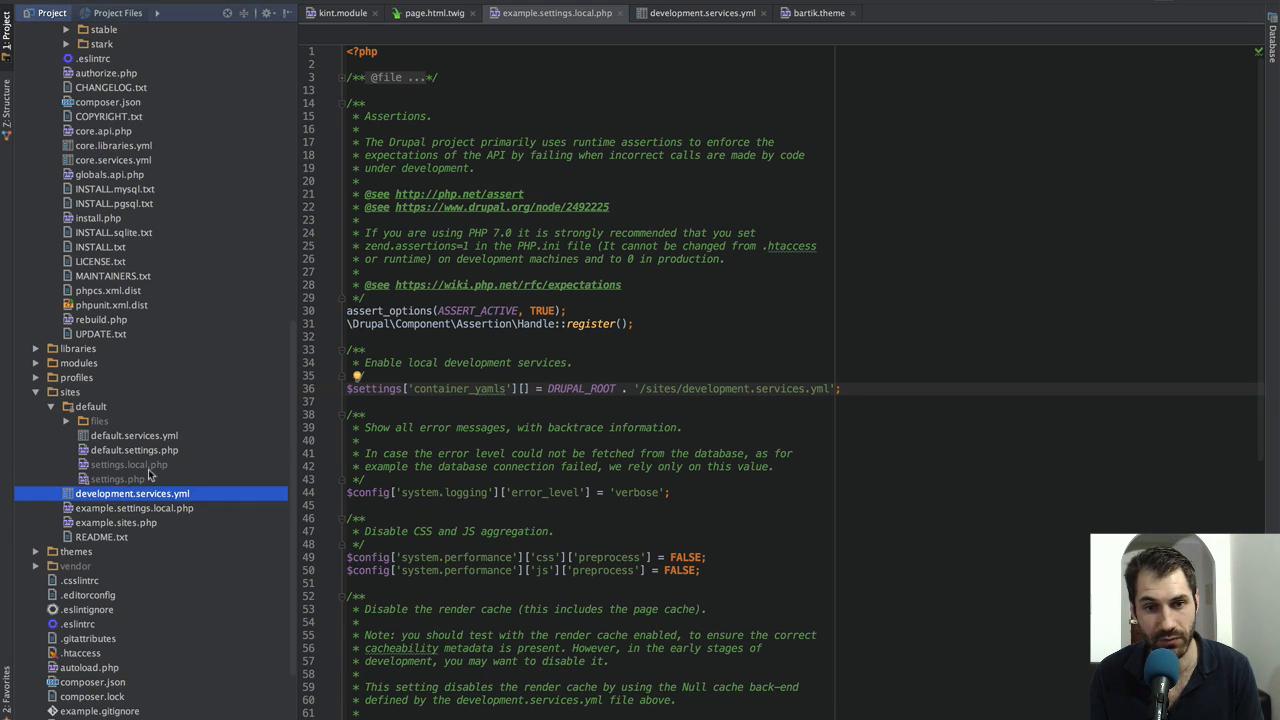
{"action": "left_click", "coordinate": [128, 464]}
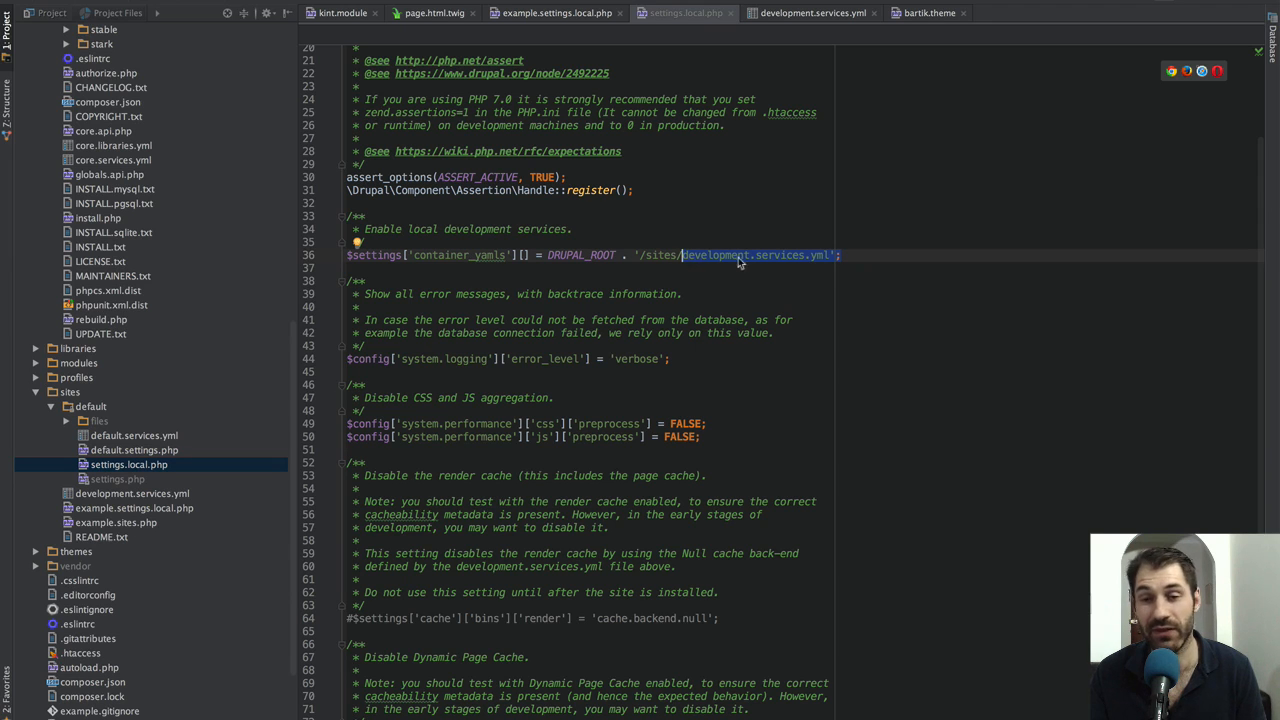
{"action": "scroll", "scroll_direction": "down", "scroll_amount": 3}
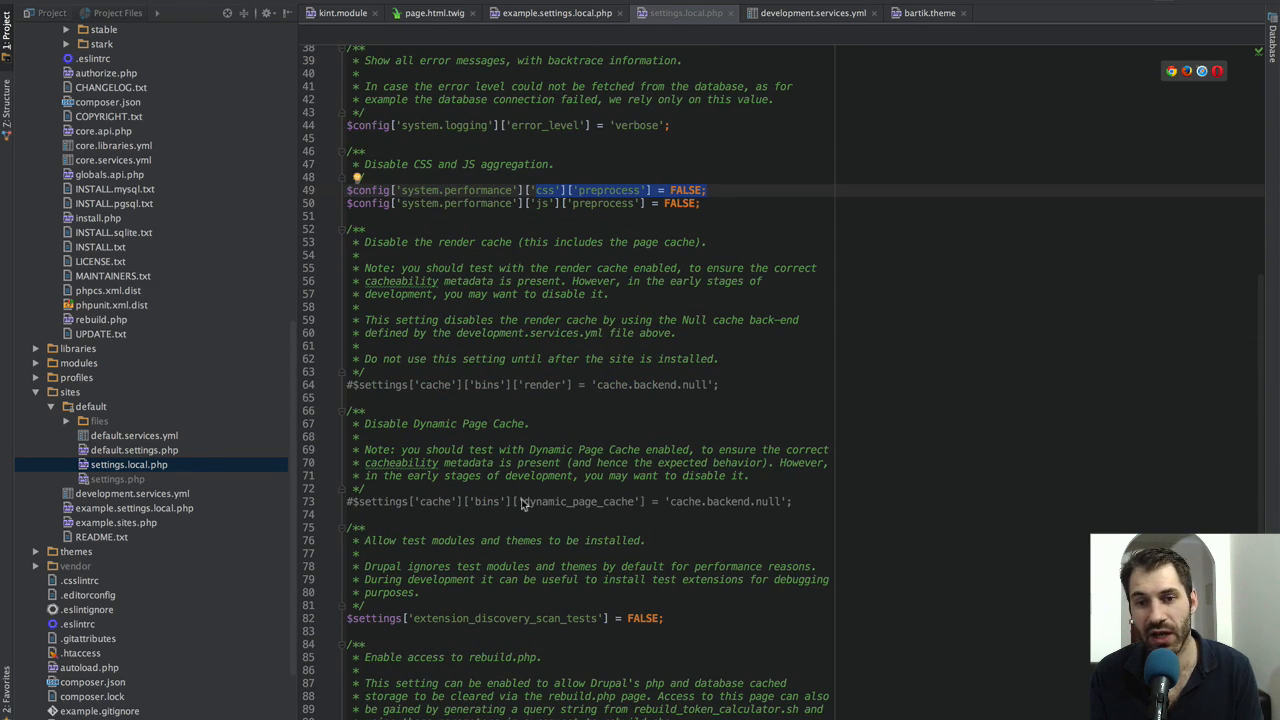
{"action": "mouse_move", "coordinate": [618, 396]}
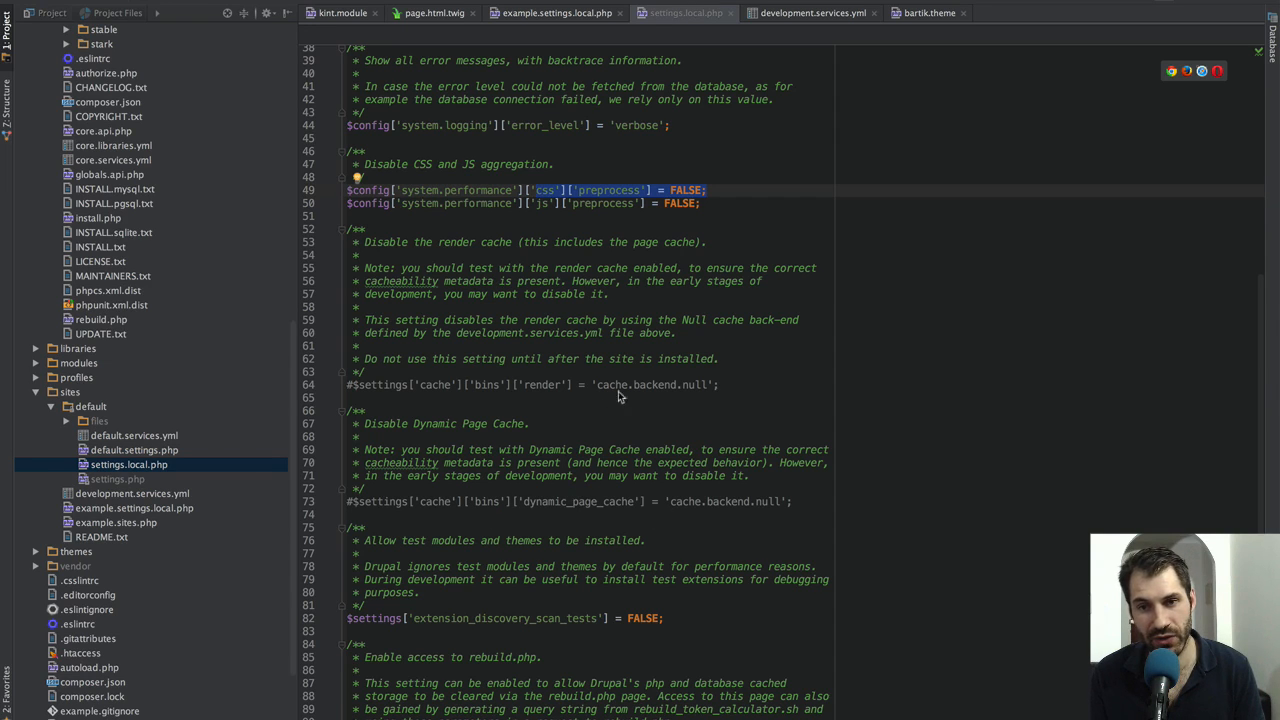